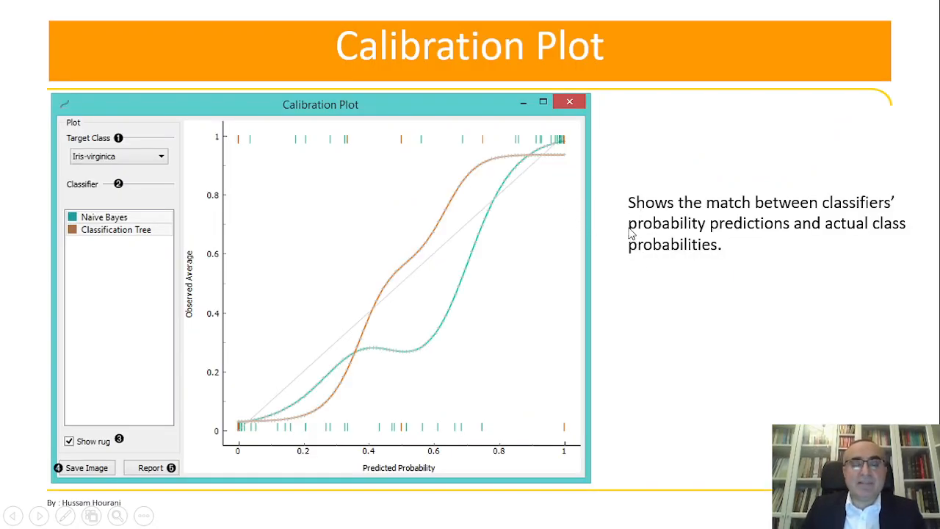
mouse_move(516, 218)
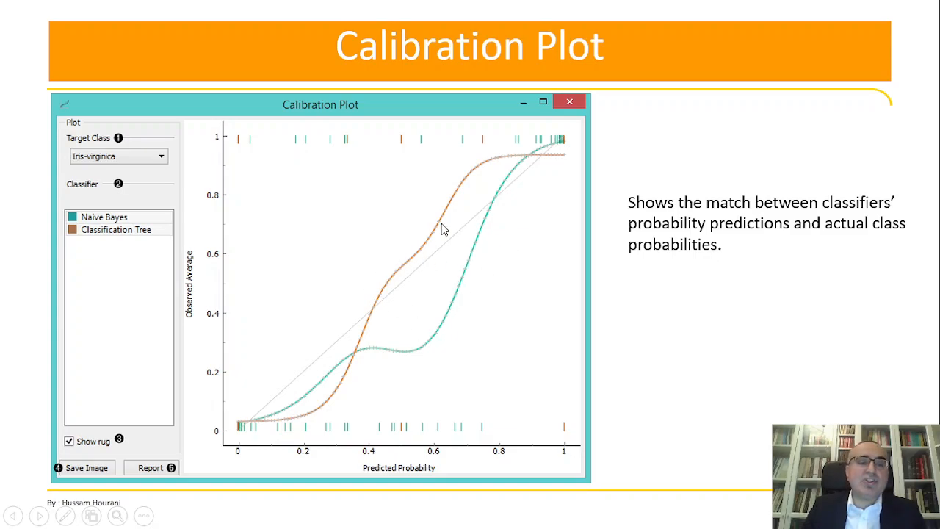
mouse_move(470, 288)
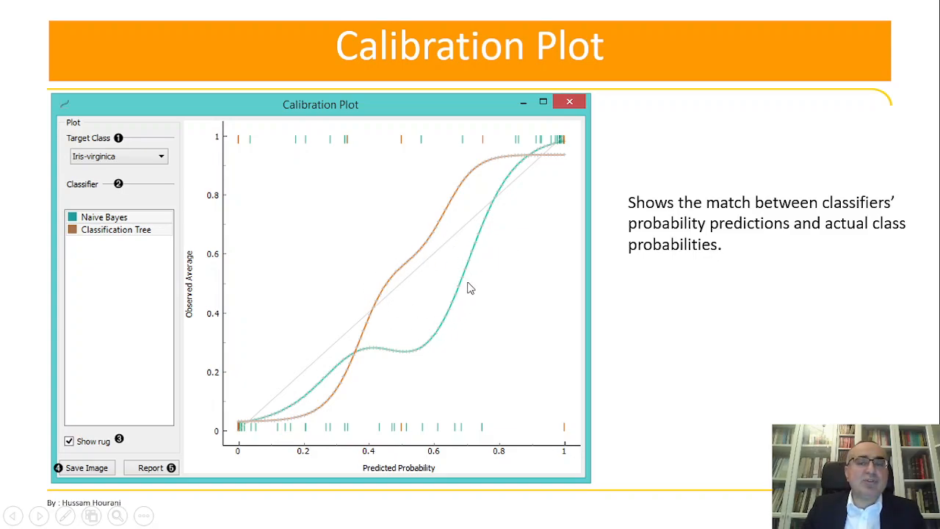
mouse_move(417, 327)
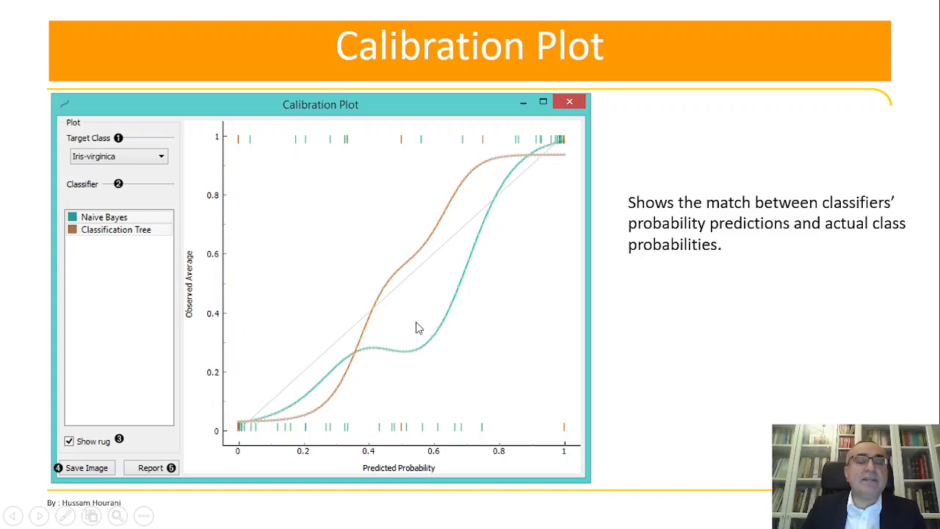
mouse_move(432, 323)
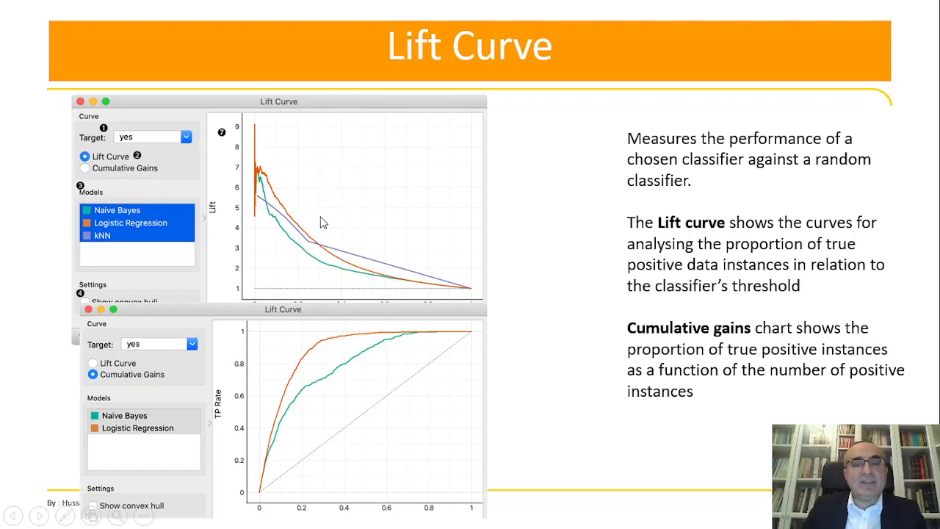
mouse_move(368, 246)
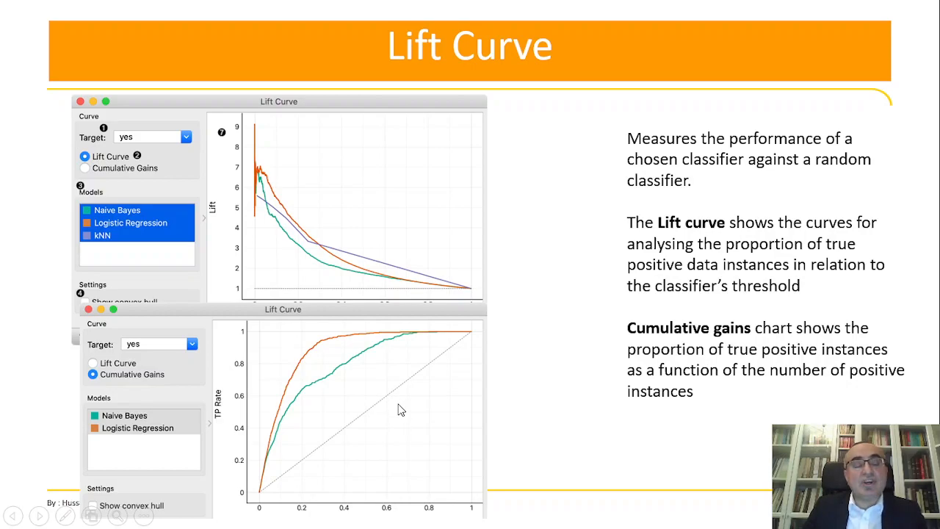
mouse_move(371, 400)
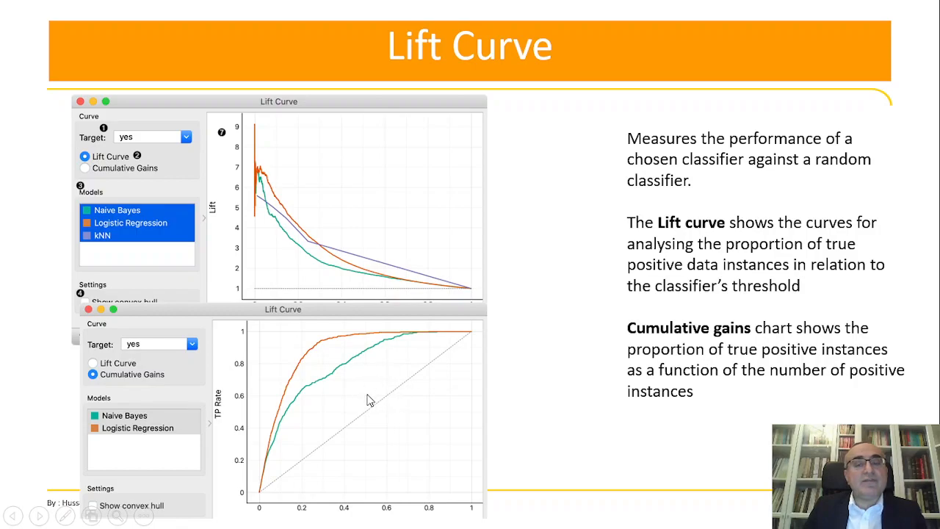
mouse_move(426, 419)
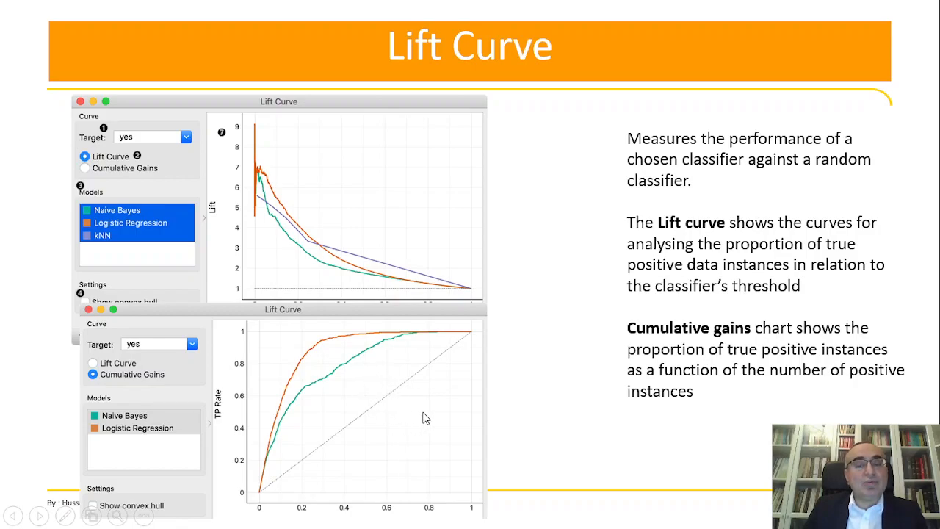
mouse_move(402, 409)
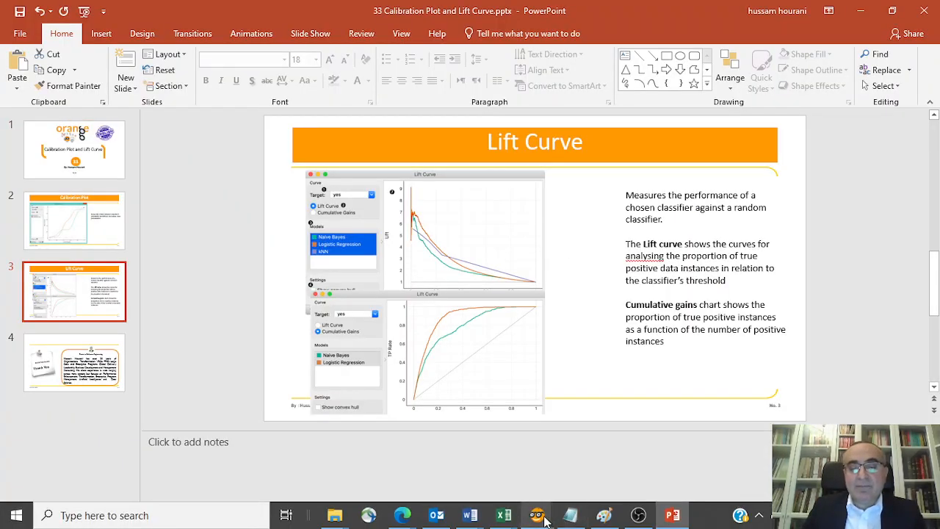
Add a File widget loading the iris dataset, with the iris column's role set to target
left_click(536, 514)
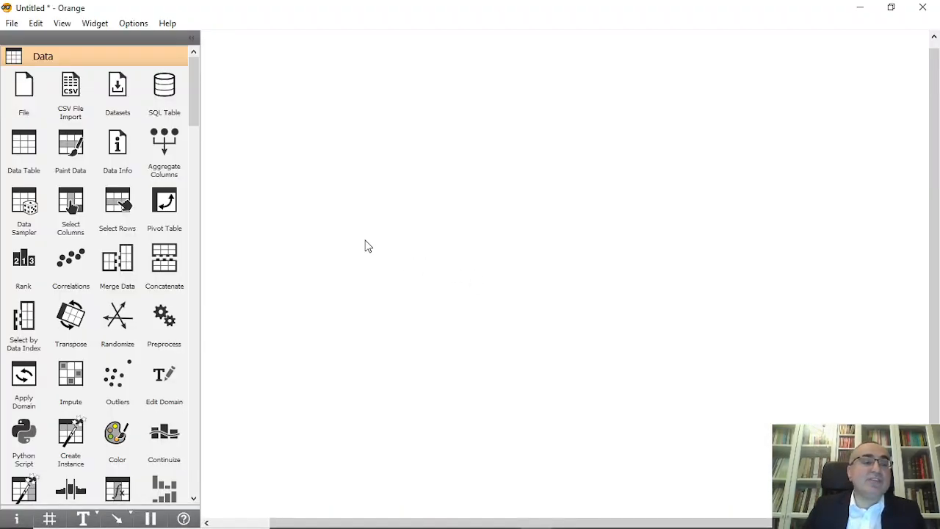
left_click_drag(24, 83, 304, 161)
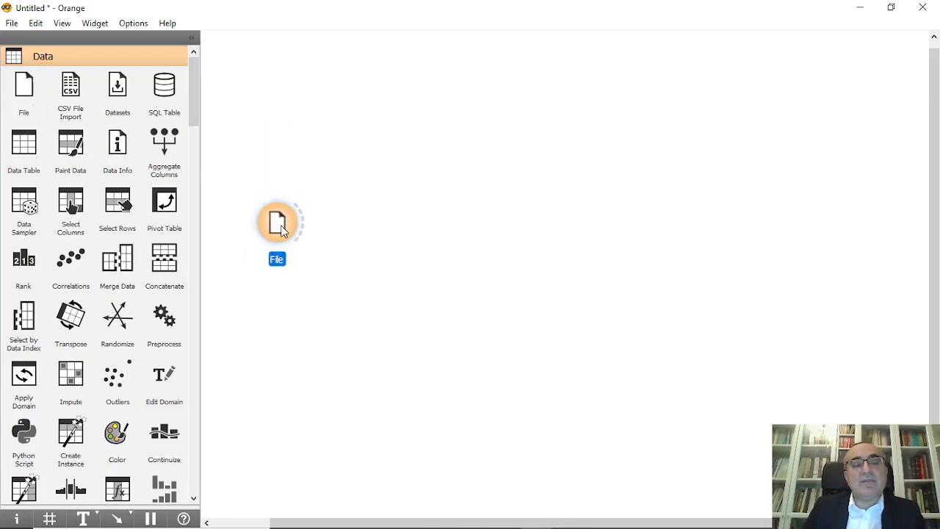
double_click(277, 221)
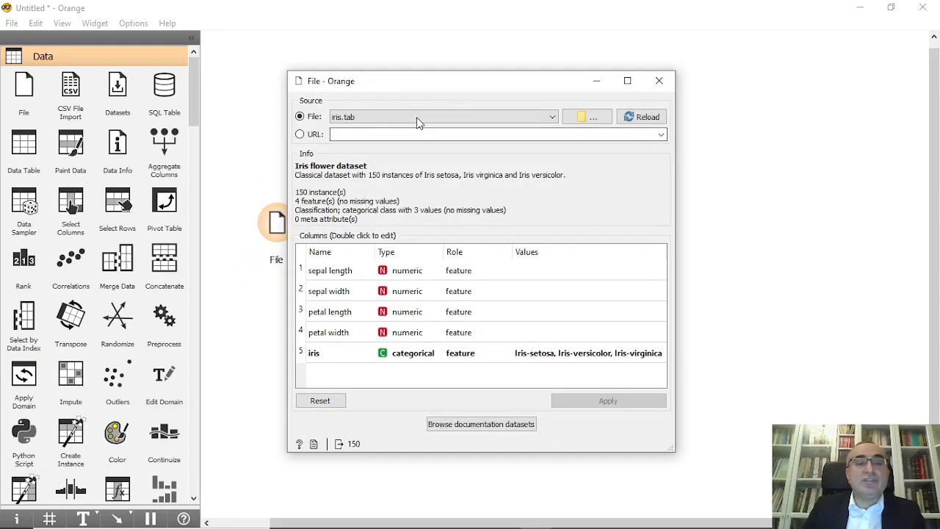
left_click(475, 352)
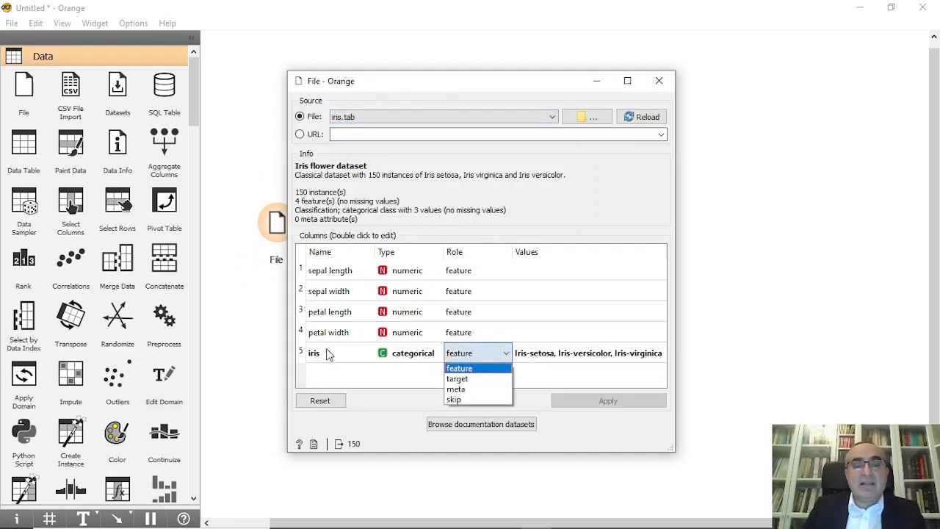
left_click(457, 378)
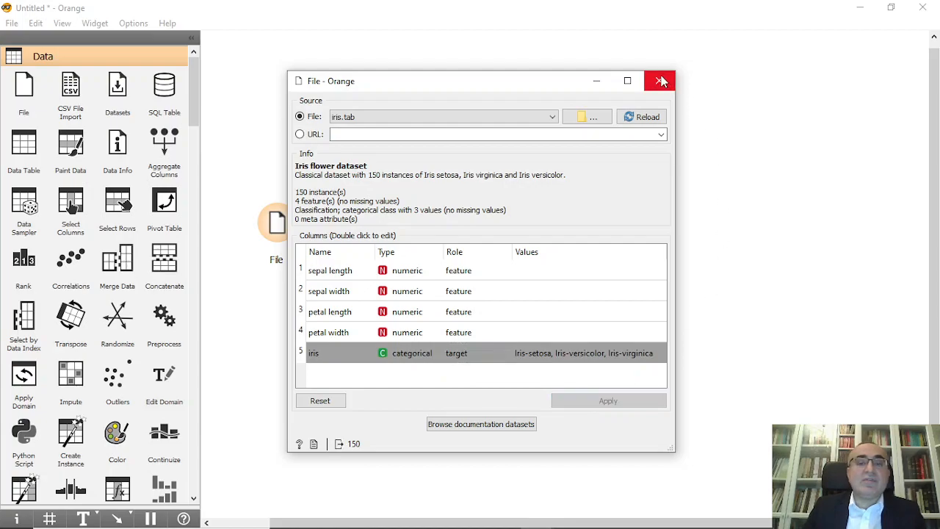
left_click(660, 81)
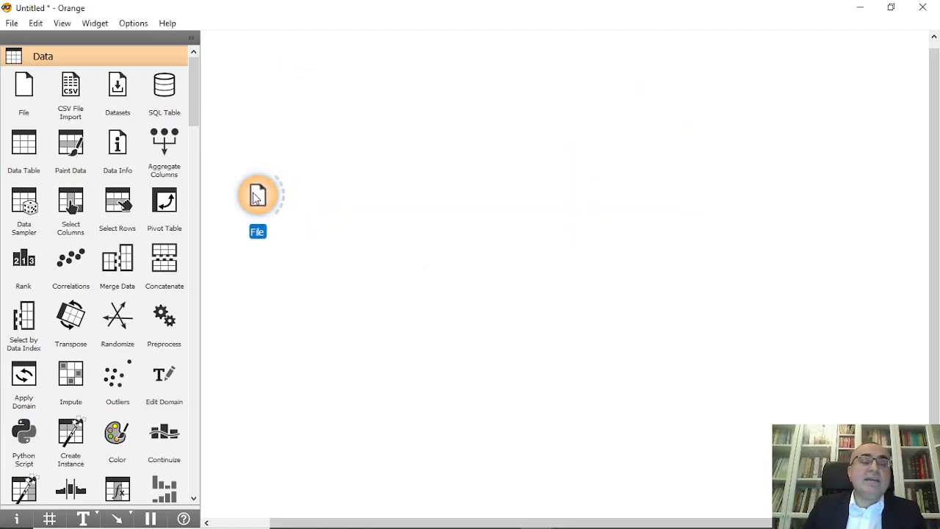
Link a Data Sampler from File and sample 80% of the rows, splitting 120/30
left_click_drag(278, 195, 382, 207)
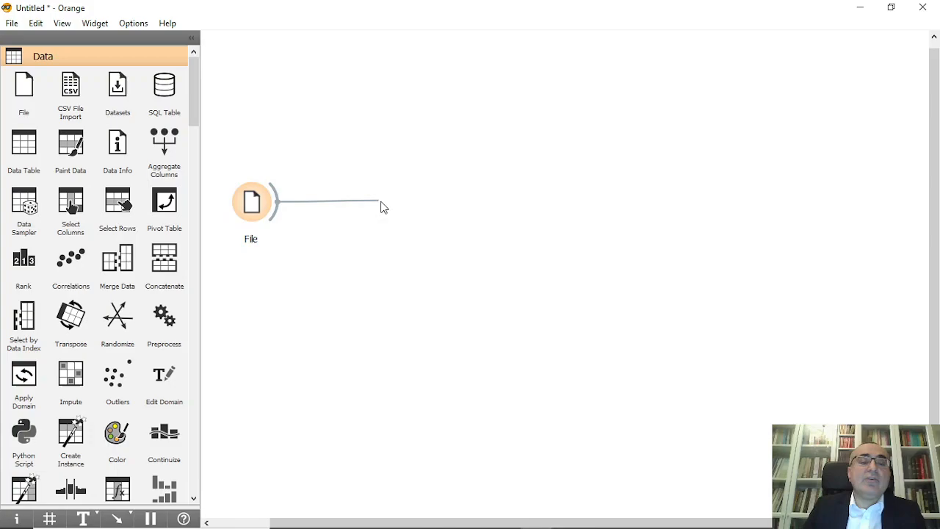
type("sam")
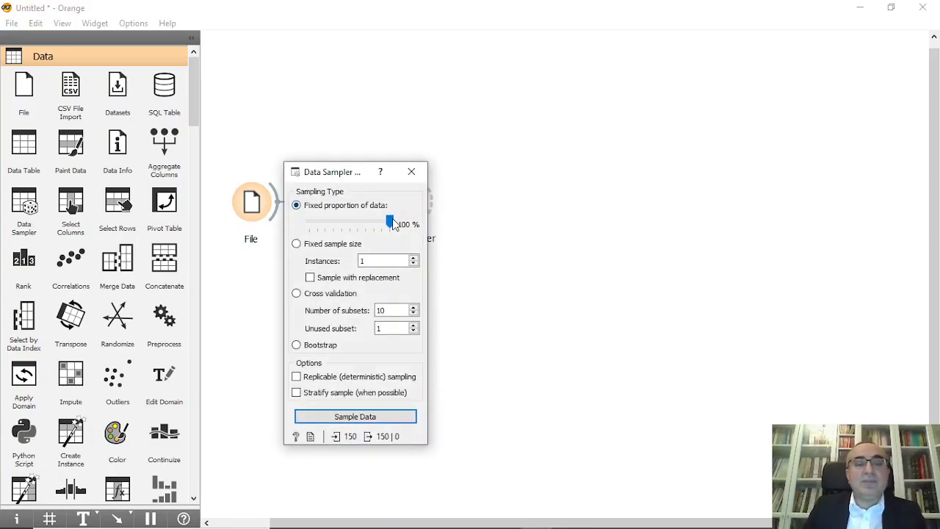
left_click_drag(391, 223, 380, 224)
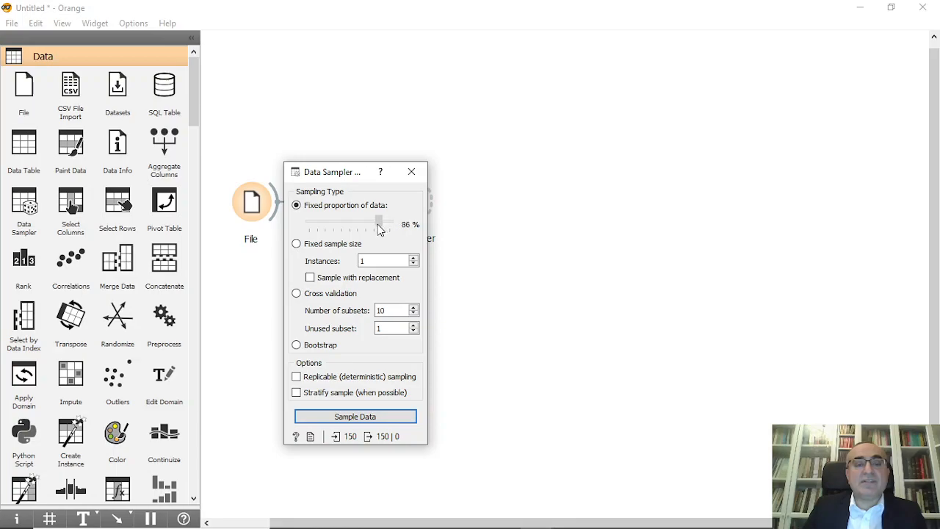
left_click_drag(380, 222, 375, 222)
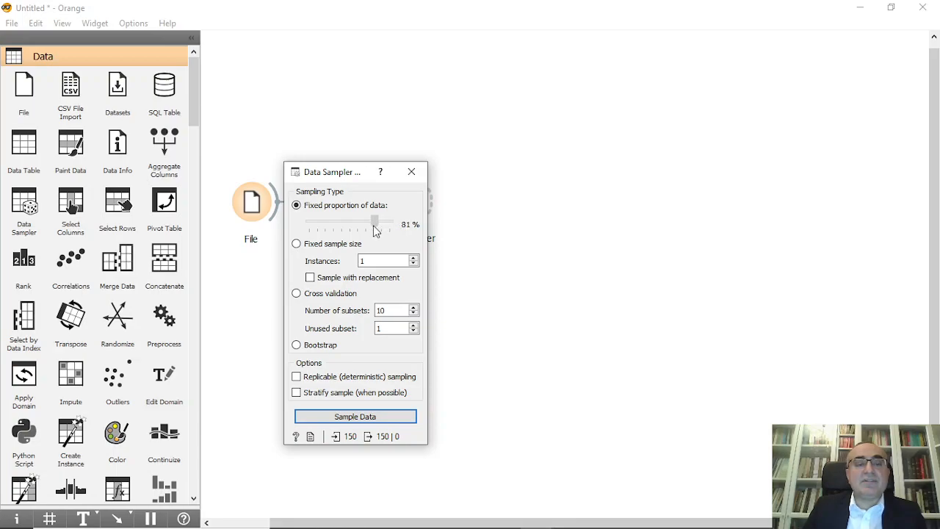
left_click_drag(376, 223, 374, 223)
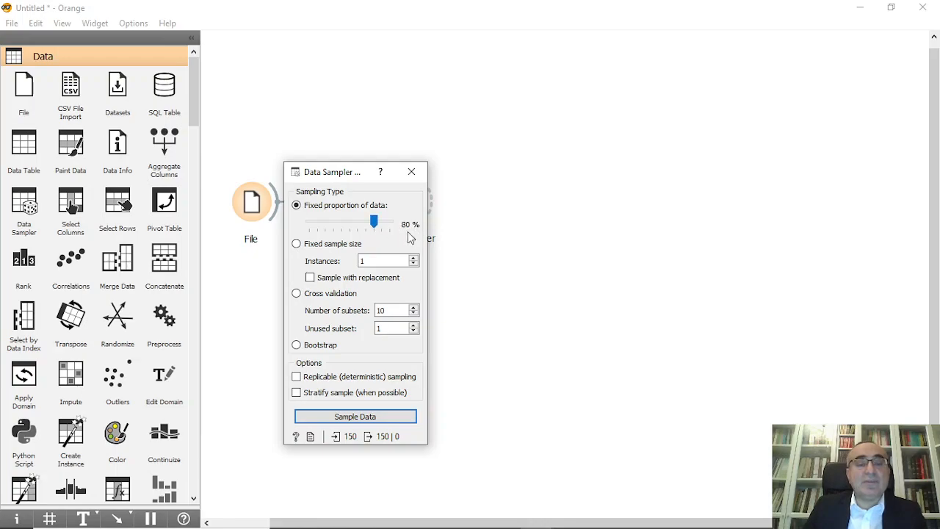
left_click(356, 415)
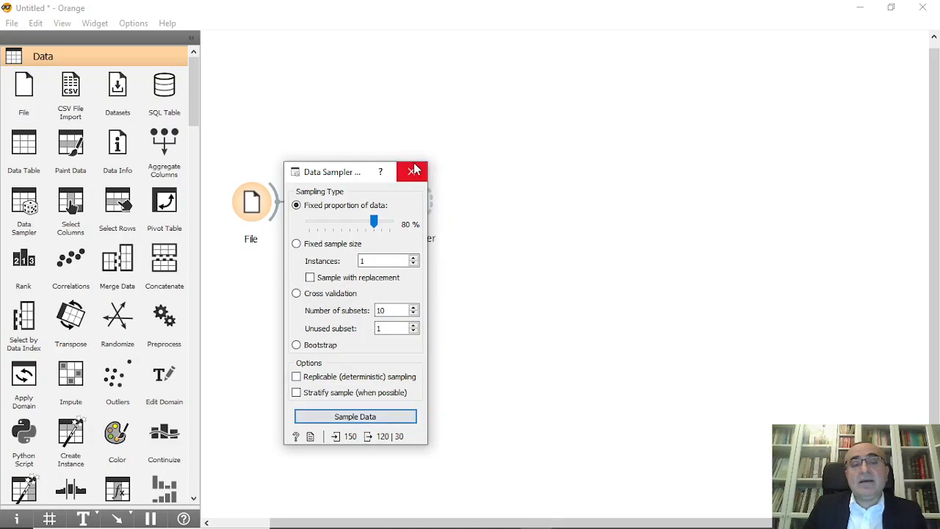
left_click(413, 171)
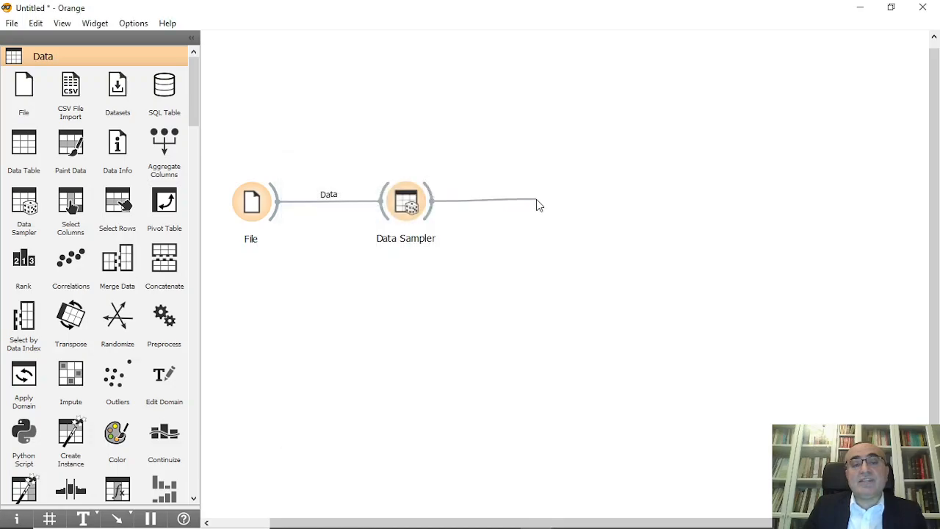
Add Test and Score, linking Data Sample→Data and Remaining Data→Test Data, set to test on test data
type("test")
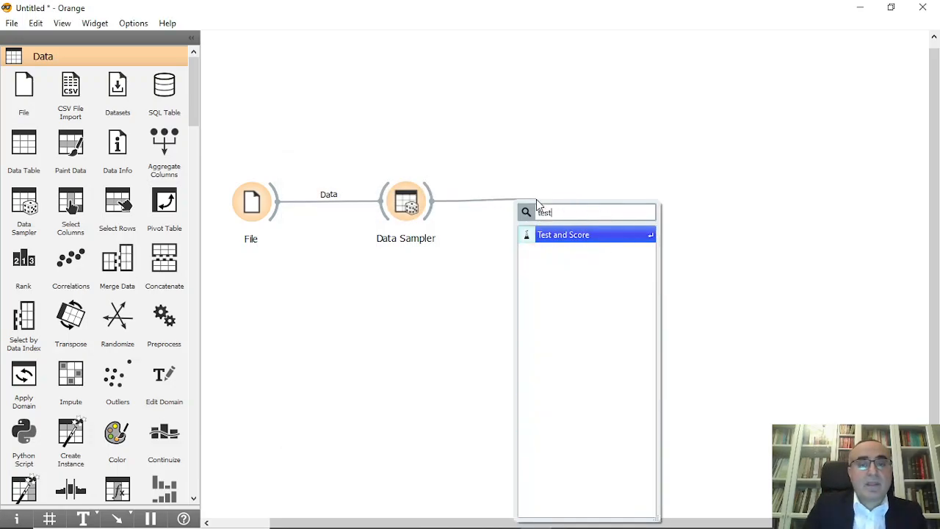
left_click(562, 234)
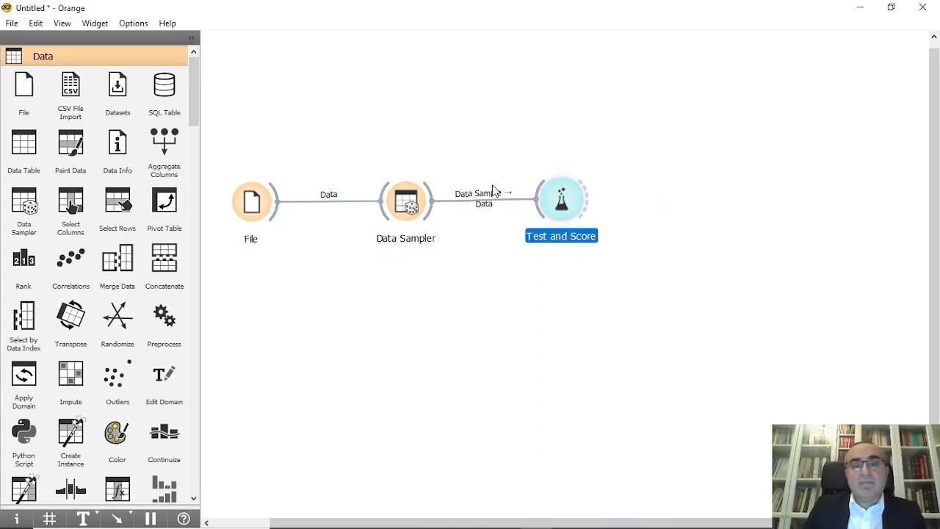
double_click(483, 198)
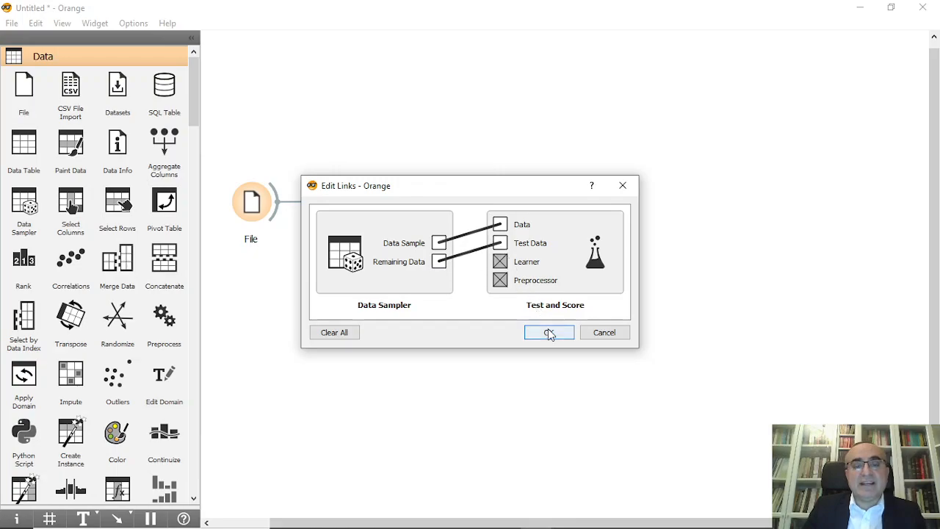
left_click(549, 332)
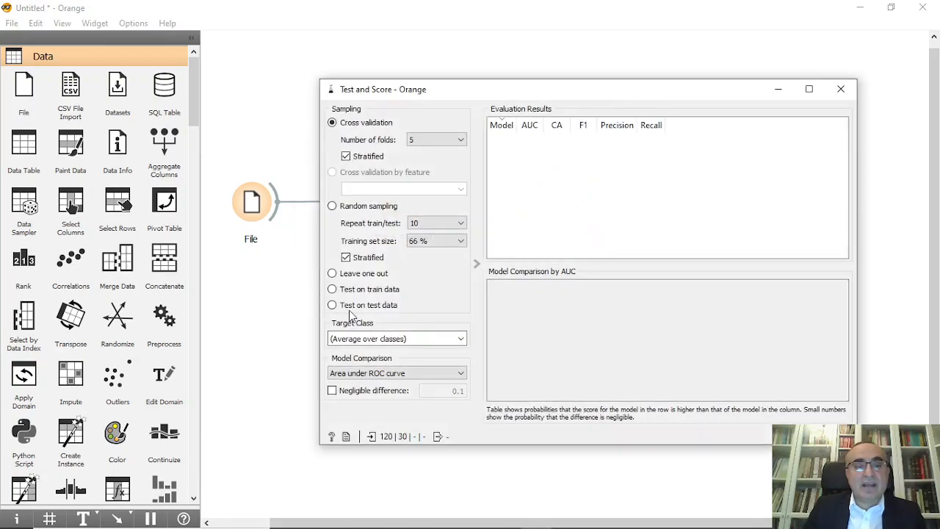
left_click(332, 305)
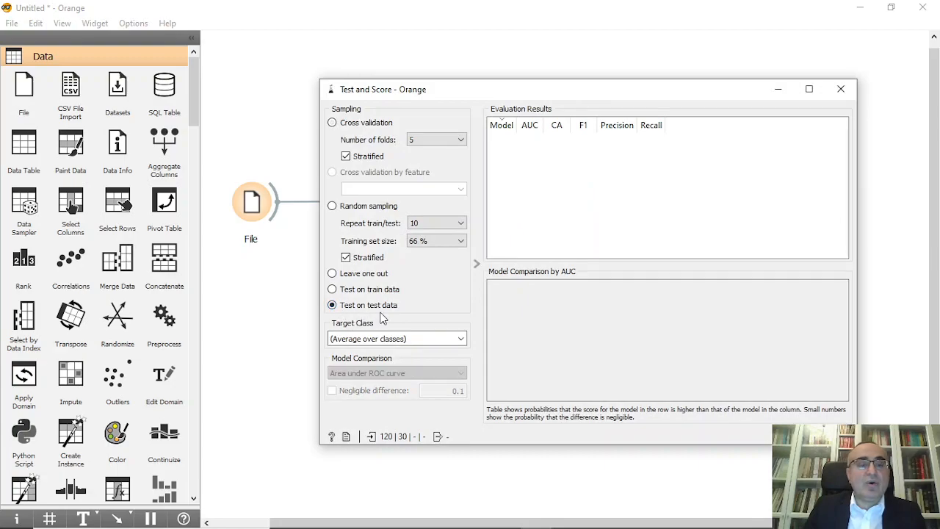
left_click(840, 89)
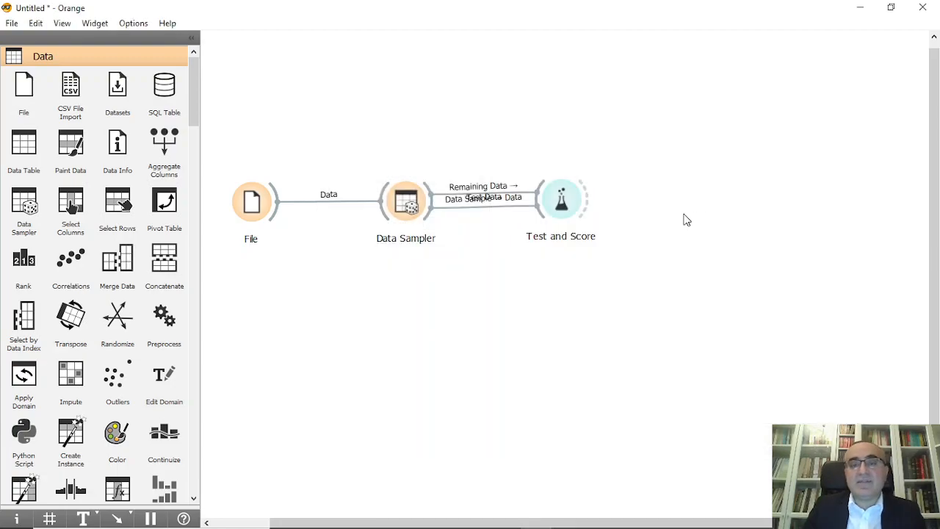
left_click(578, 199)
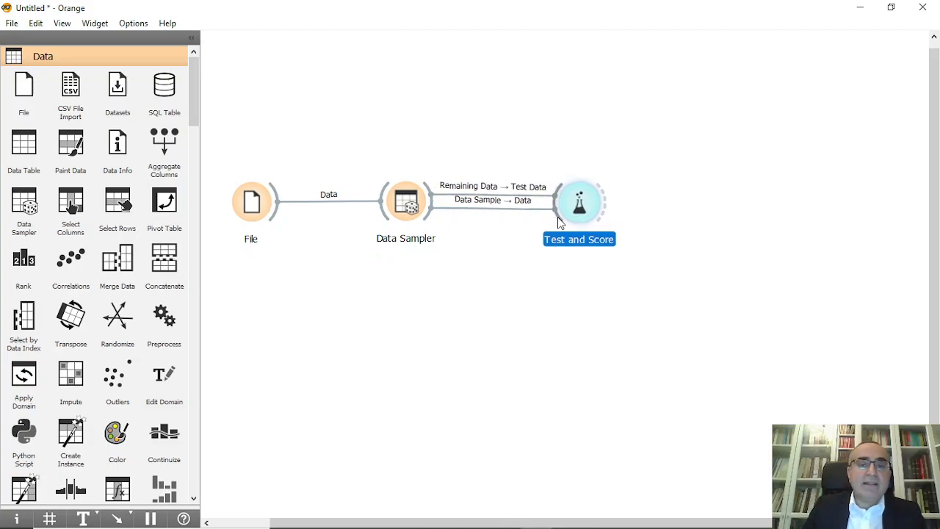
Connect Logistic Regression, Tree and Random Forest learners into Test and Score
left_click_drag(580, 202, 410, 287)
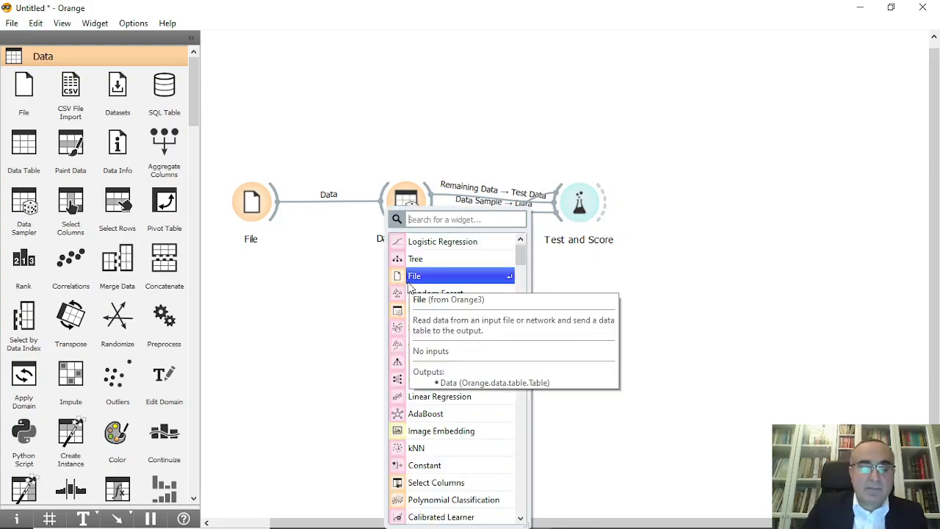
key("Escape")
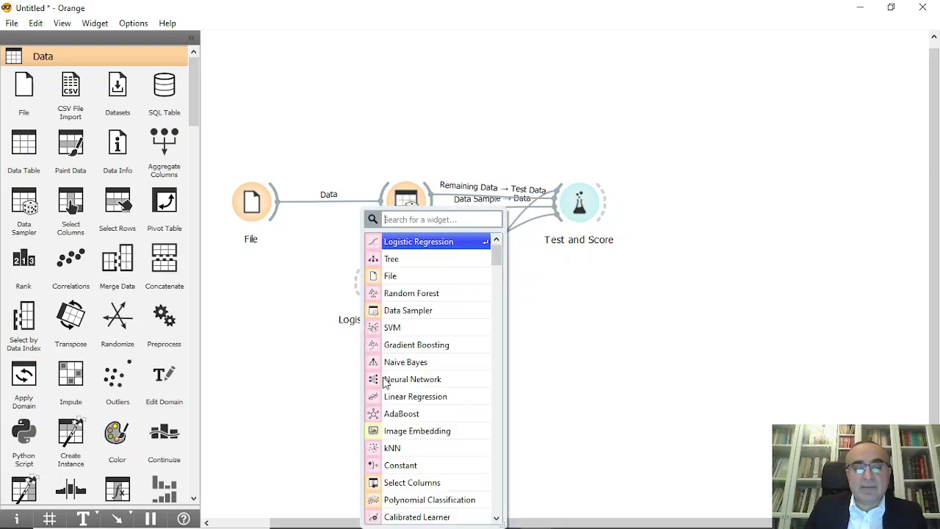
type("tree")
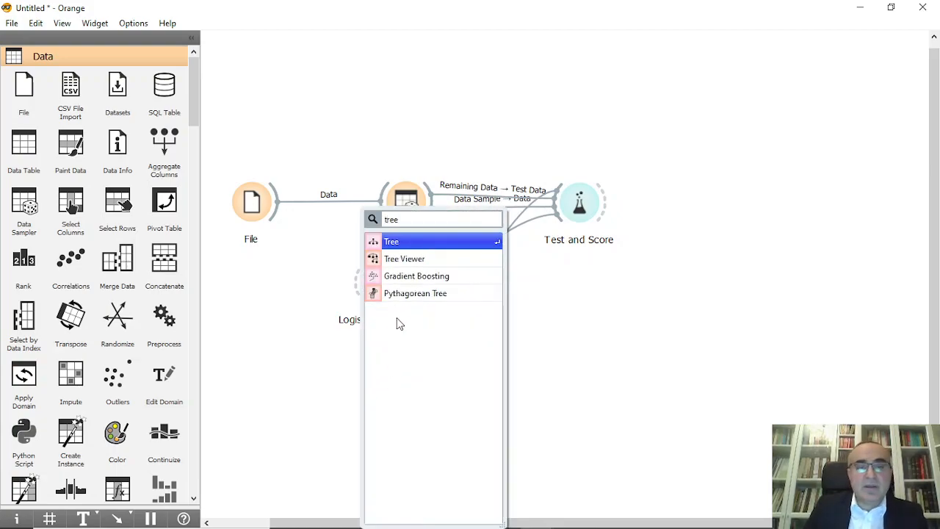
left_click(391, 241)
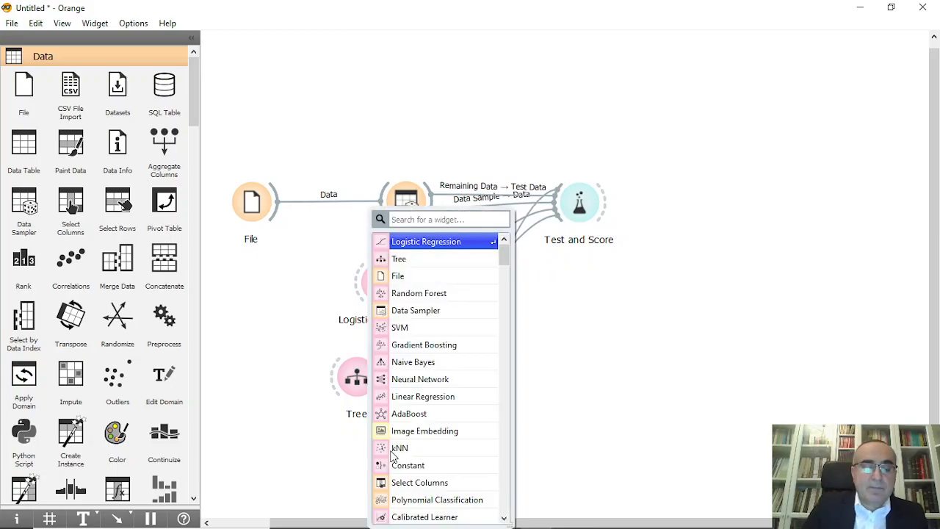
type("ran")
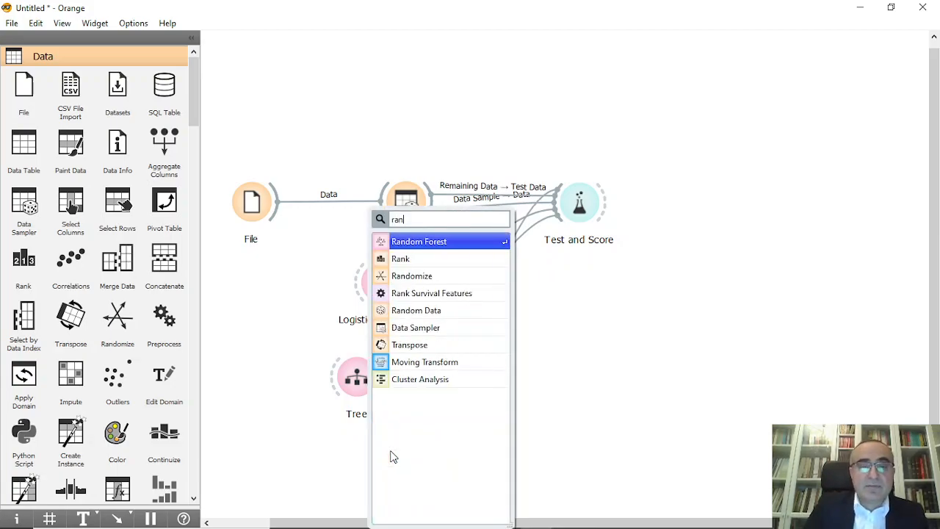
left_click(419, 241)
type("v")
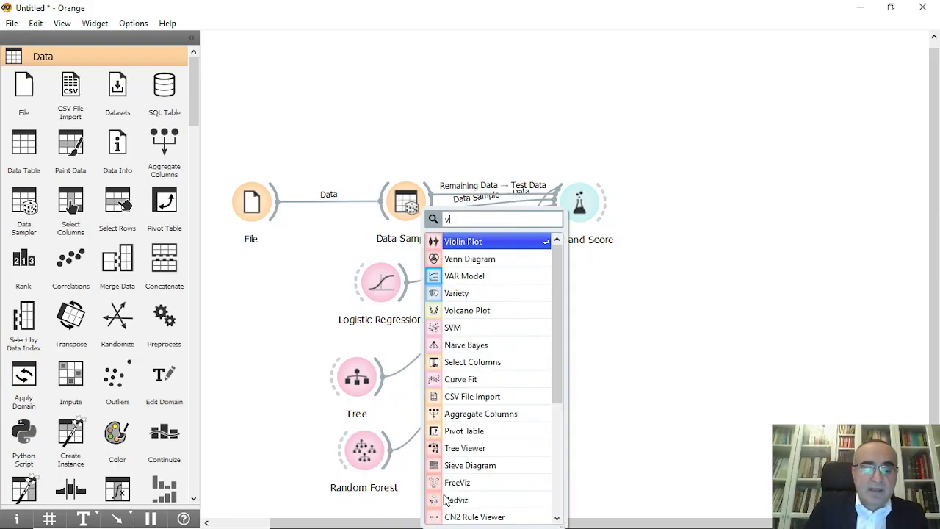
Add the SVM learner and line up the four learner widgets in a column
key("Backspace")
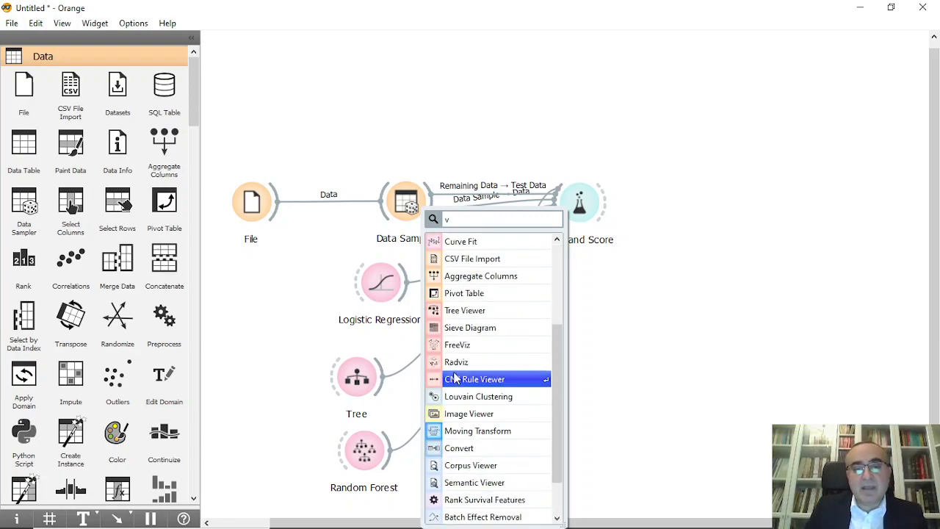
type("s")
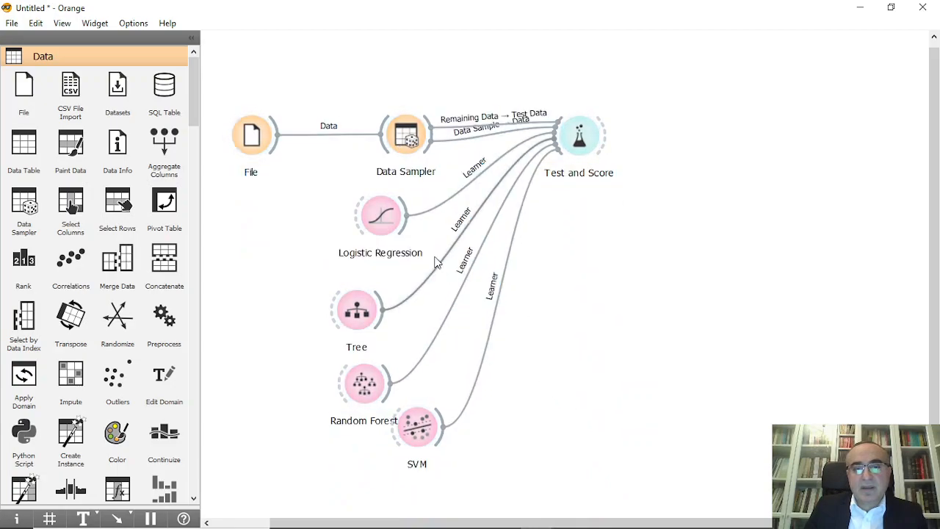
left_click_drag(356, 309, 392, 300)
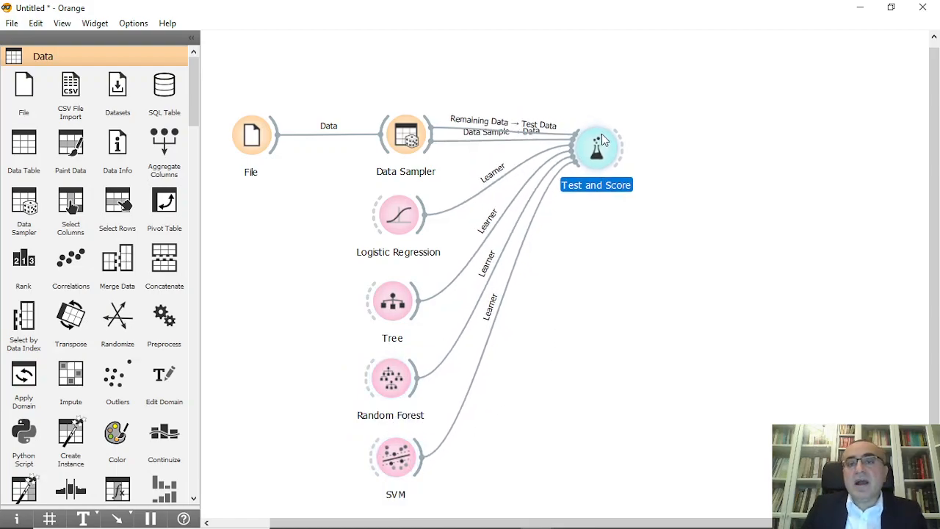
double_click(596, 147)
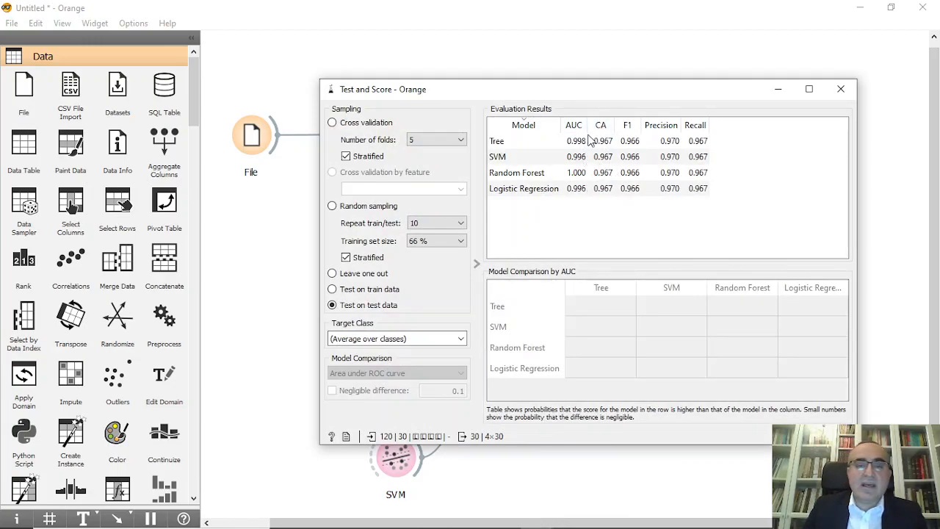
mouse_move(623, 157)
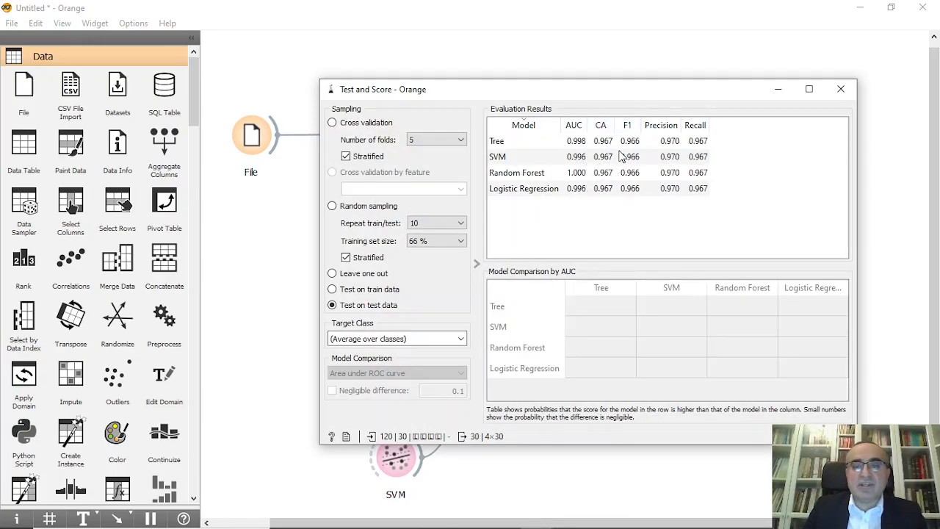
Review the SVM and Logistic Regression score rows, then add and inspect a Confusion Matrix
left_click(523, 156)
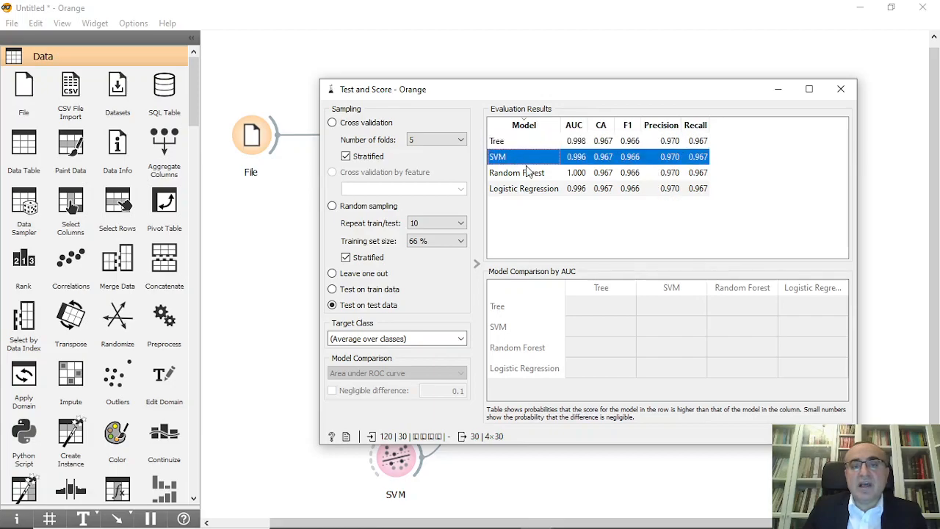
left_click(524, 188)
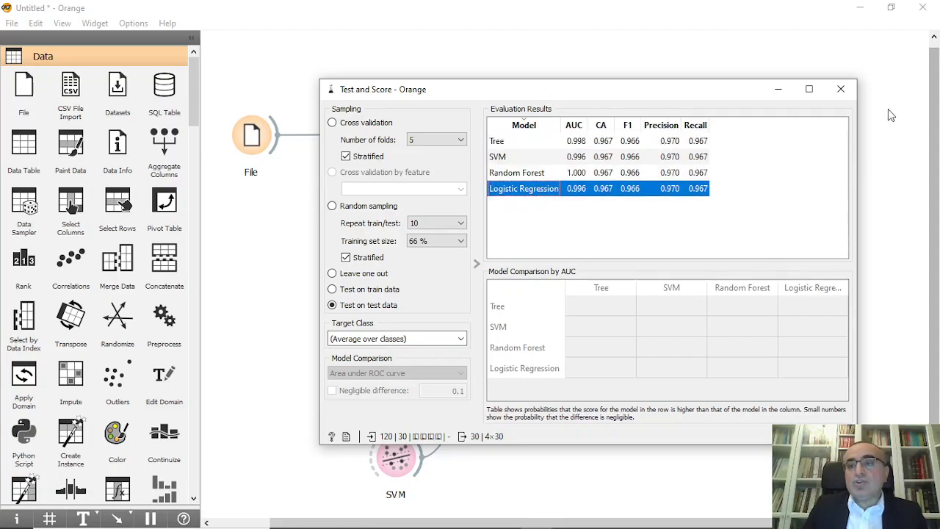
left_click(840, 88)
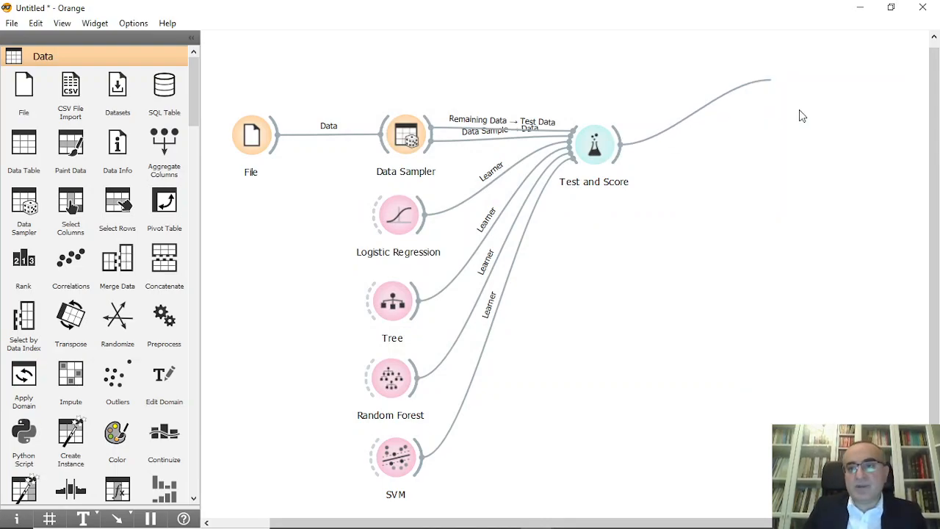
double_click(794, 76)
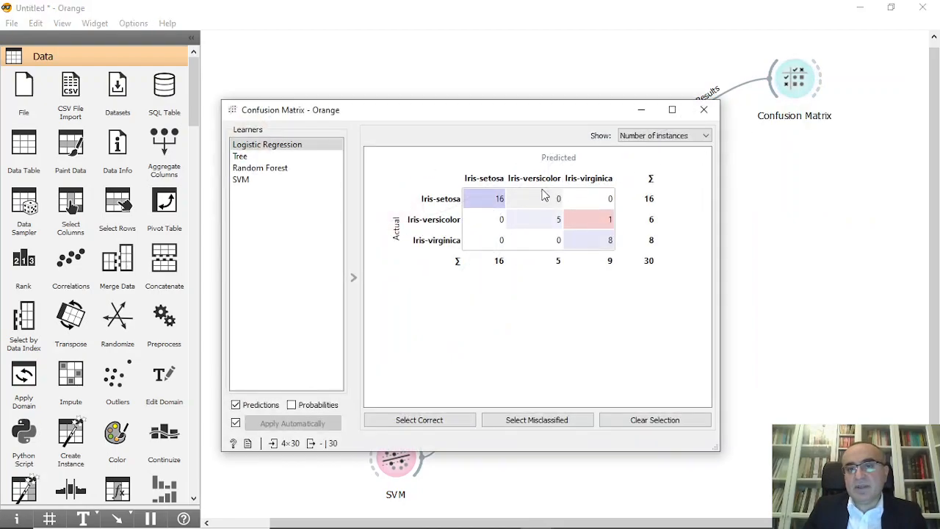
left_click(703, 110)
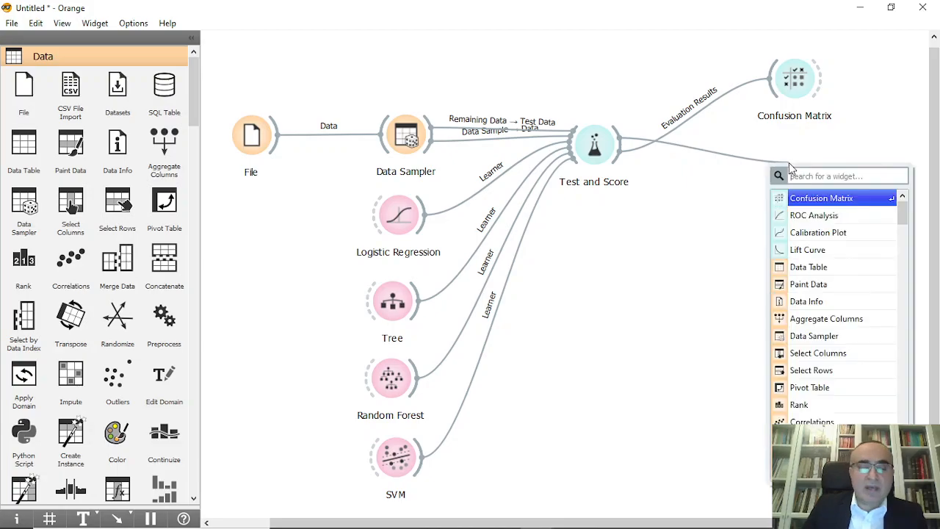
Add an ROC Analysis widget fed by Test and Score's evaluation results and open it
type("a")
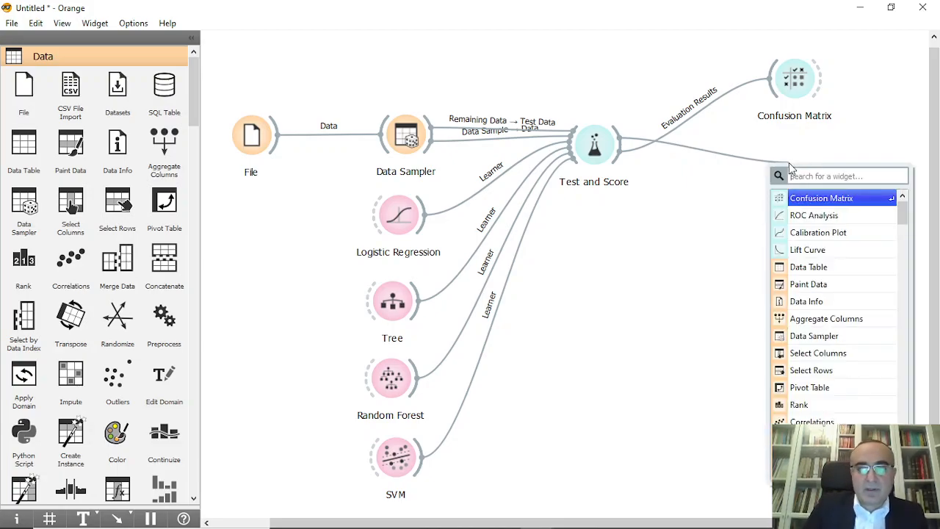
type("ro")
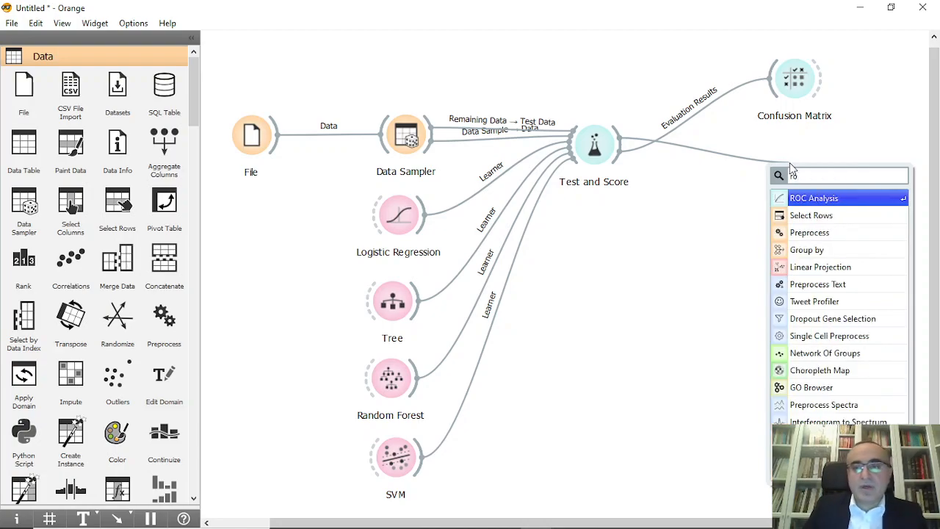
left_click(814, 198)
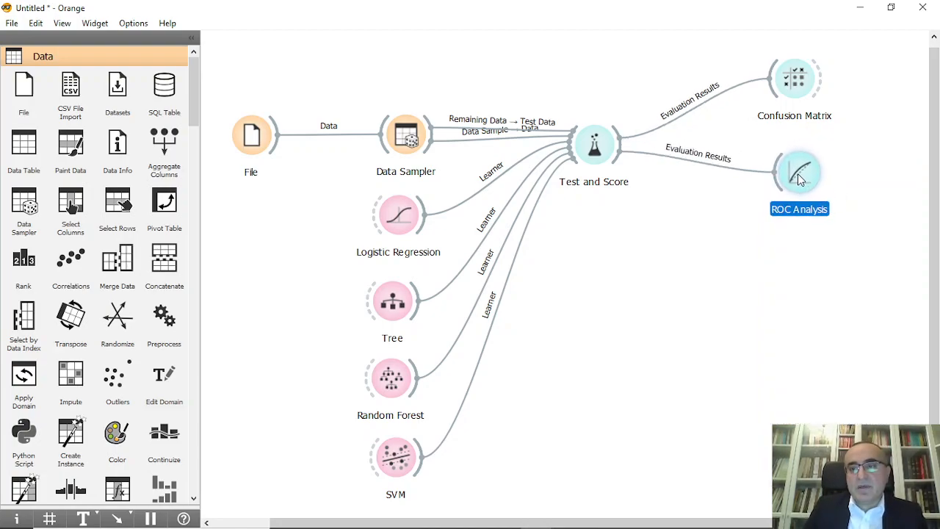
double_click(799, 171)
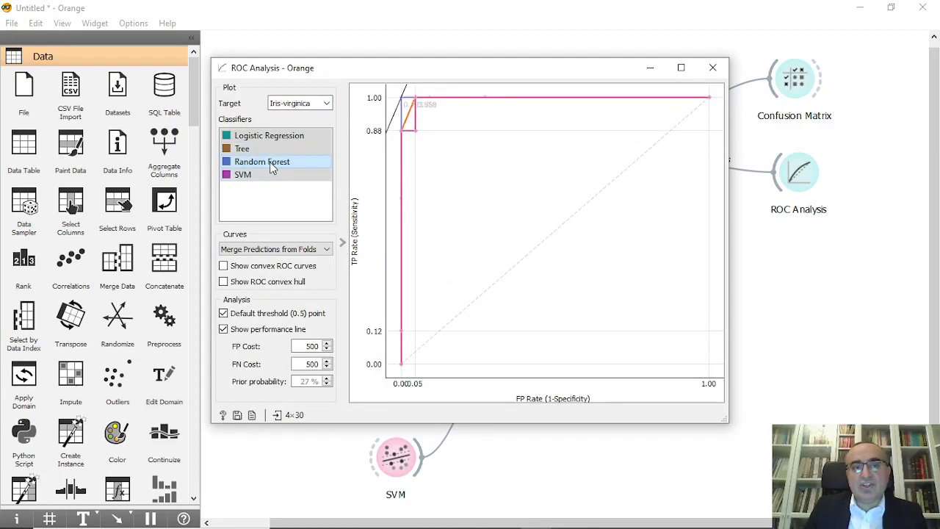
Plot Tree too, view ROC curves for Iris-setosa and Iris-versicolor, and close the plot
left_click(242, 149)
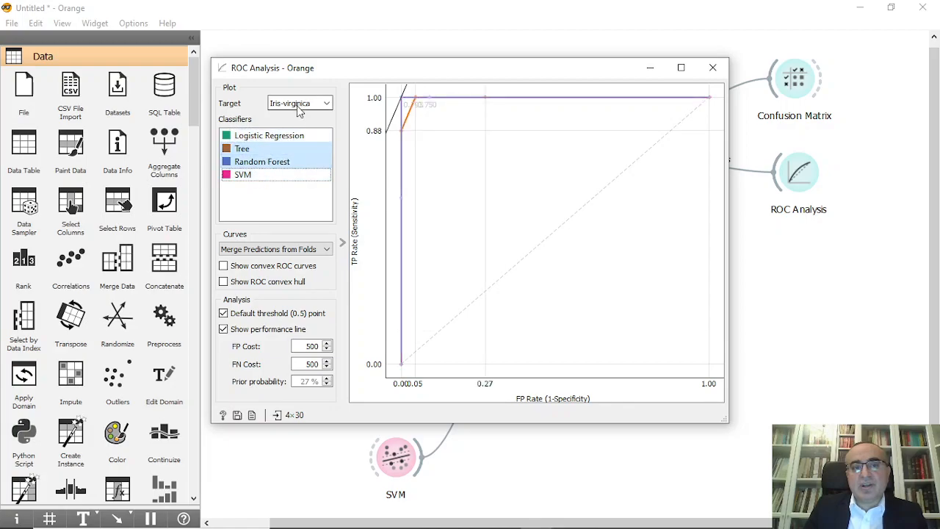
left_click(299, 103)
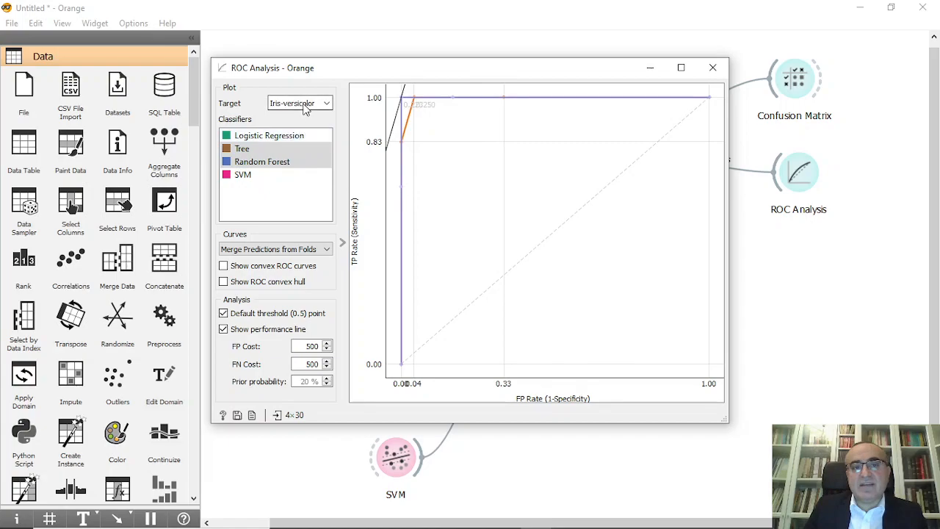
left_click(297, 103)
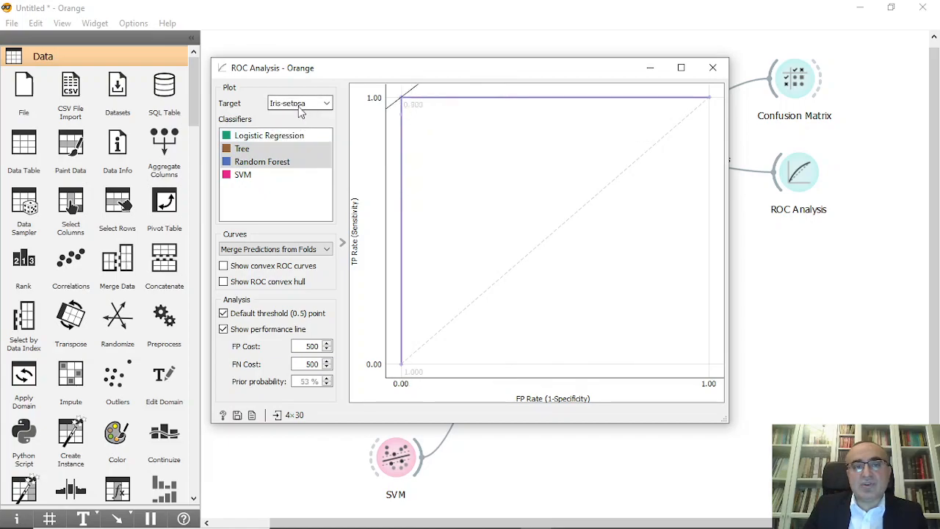
left_click(299, 103)
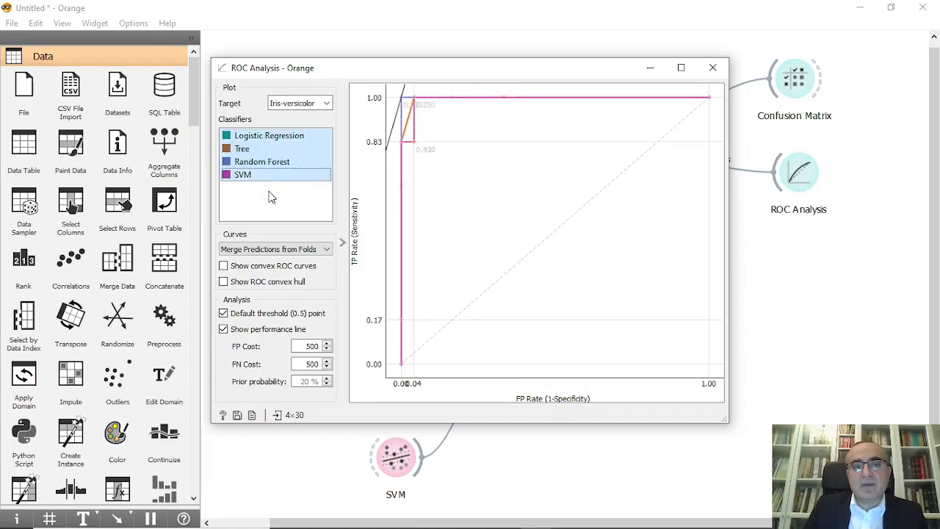
left_click(712, 67)
type("ca")
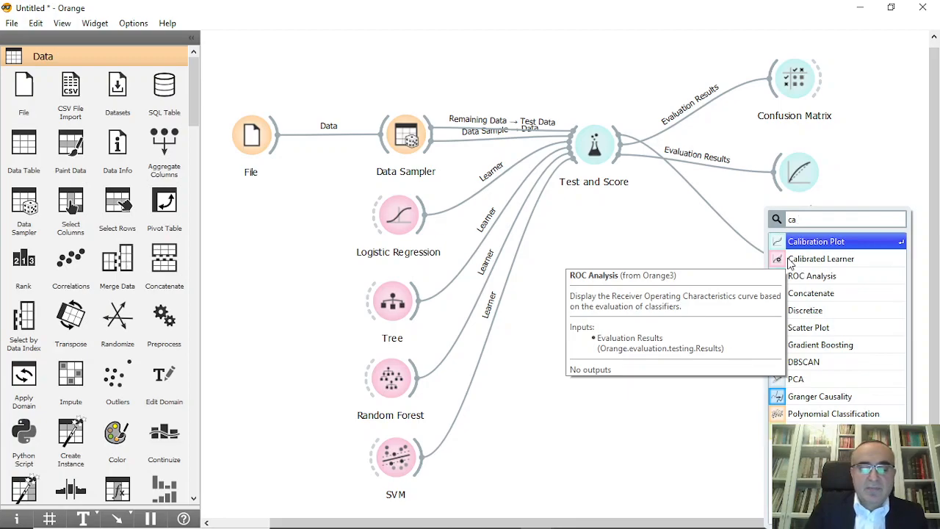
Add a Calibration Plot and view curves for Iris-versicolor and Iris-virginica targets
left_click(817, 241)
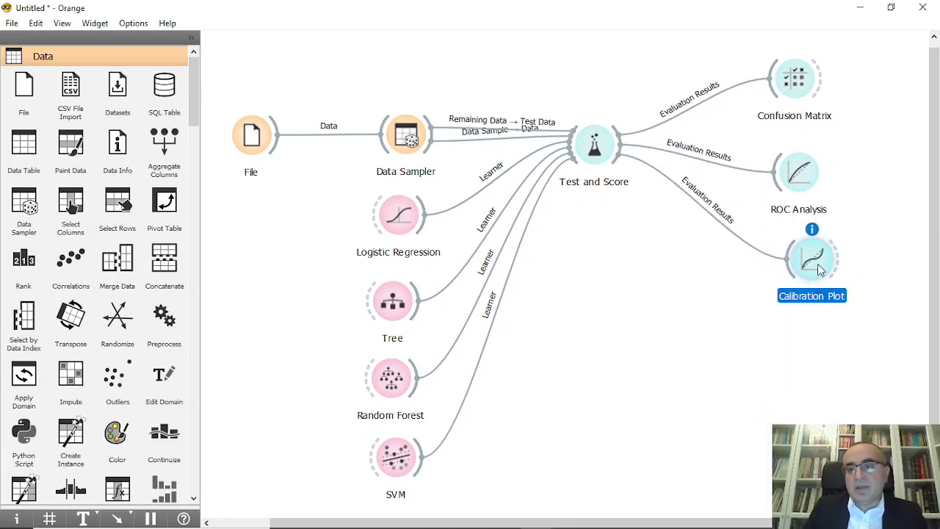
double_click(811, 257)
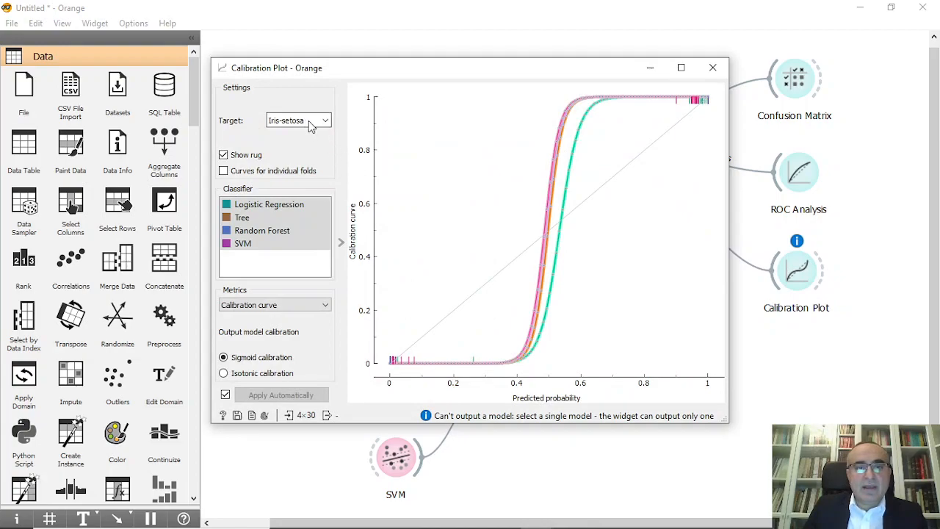
left_click(269, 204)
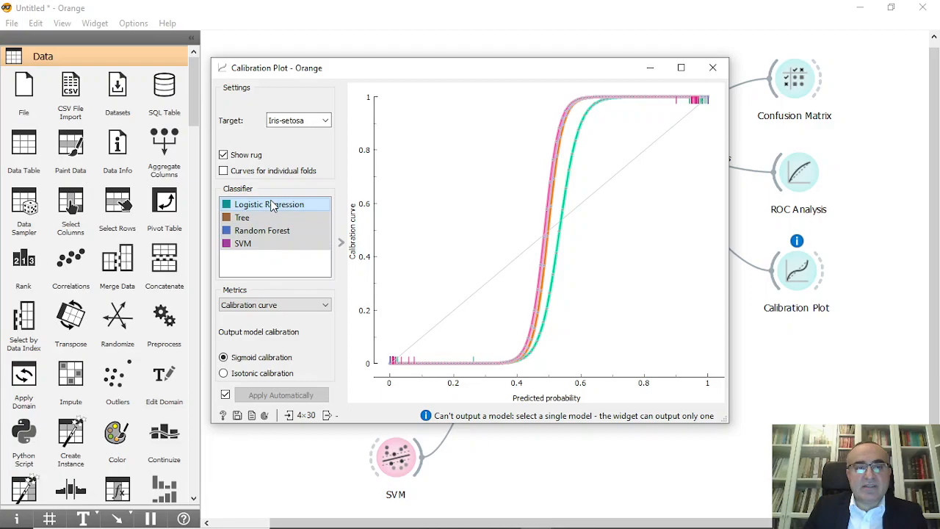
left_click(298, 120)
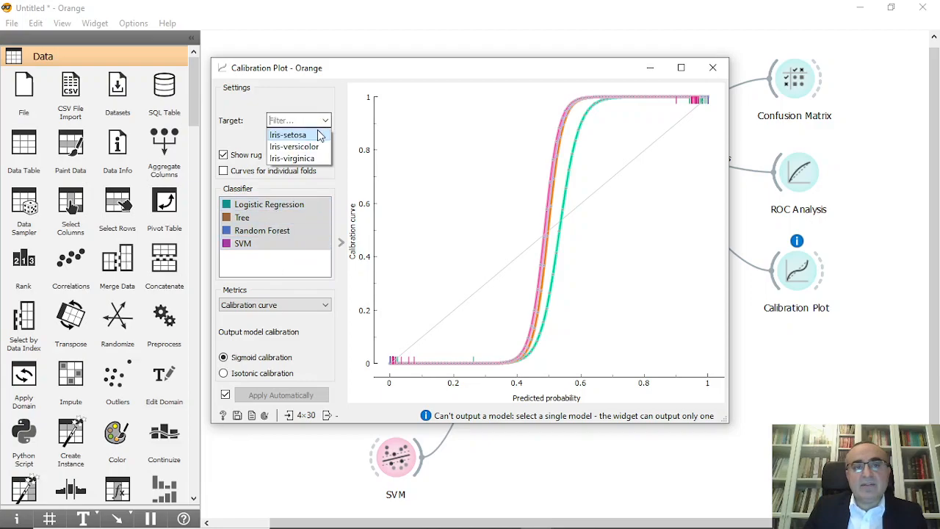
left_click(294, 146)
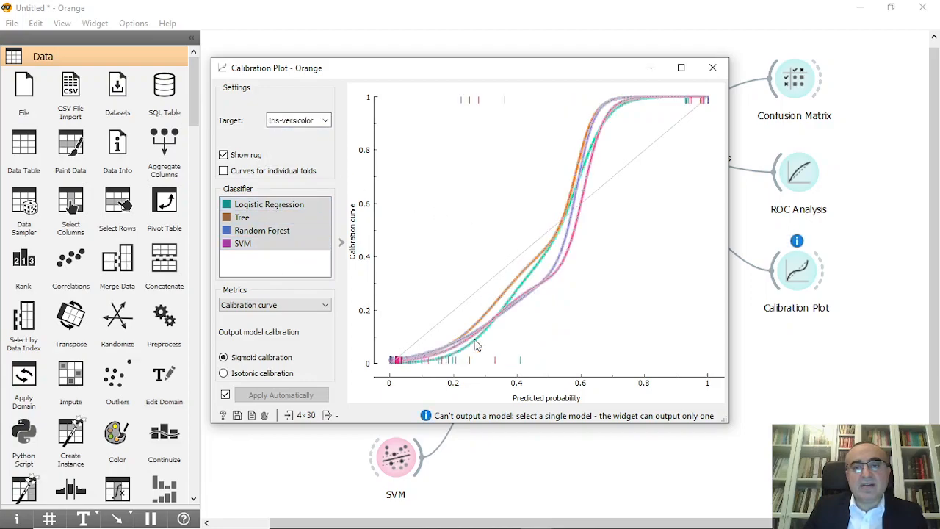
left_click(323, 119)
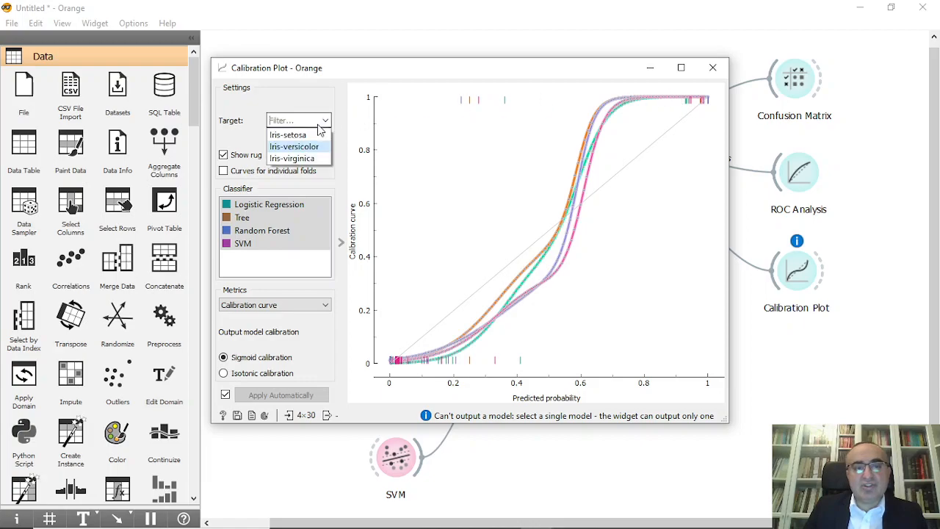
left_click(292, 157)
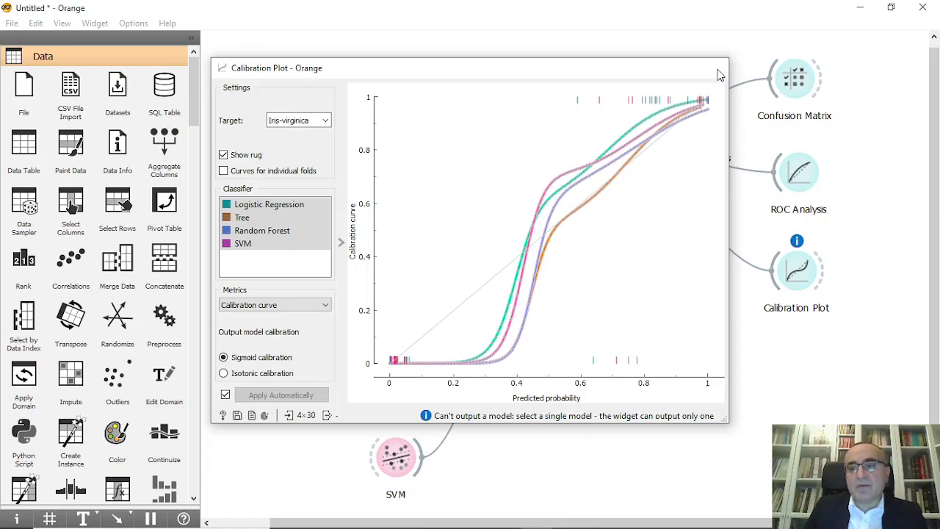
left_click(721, 68)
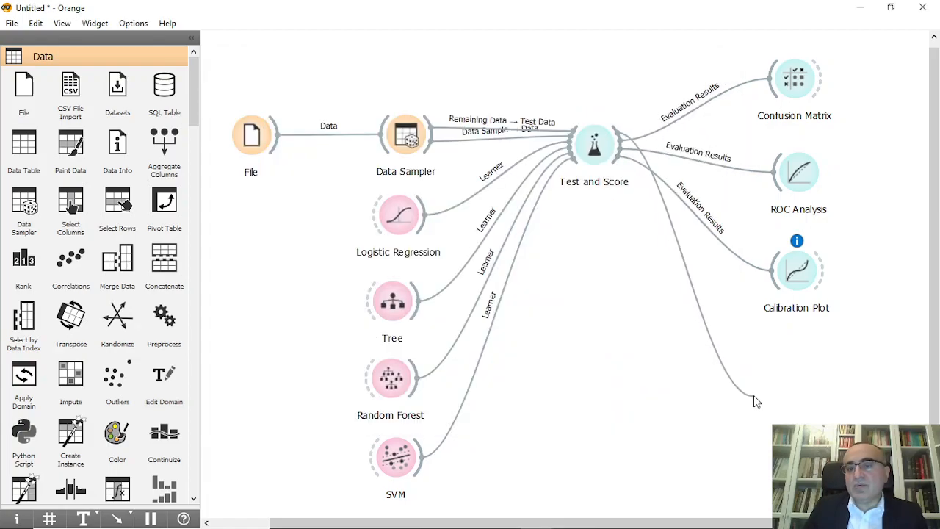
Add a Lift Curve via 'lif' and view lift for Iris-versicolor, then Iris-virginica
type("lif")
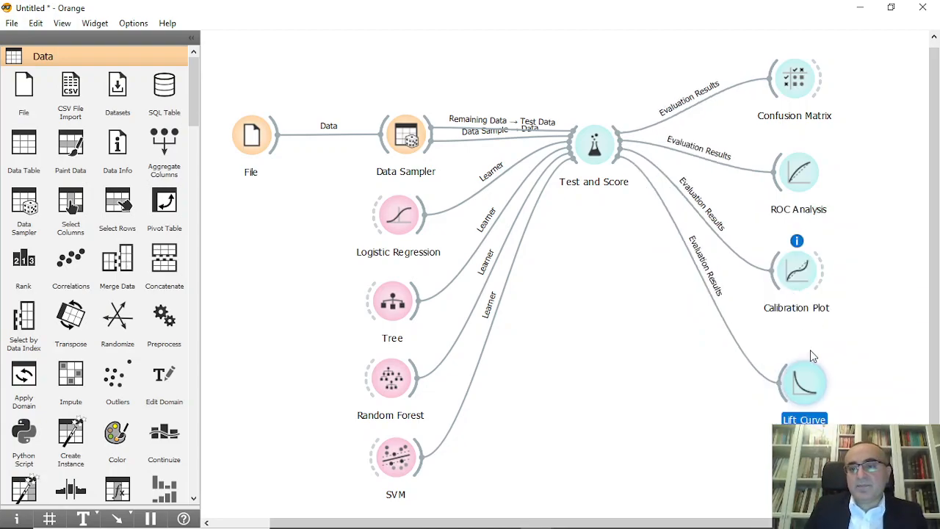
double_click(804, 381)
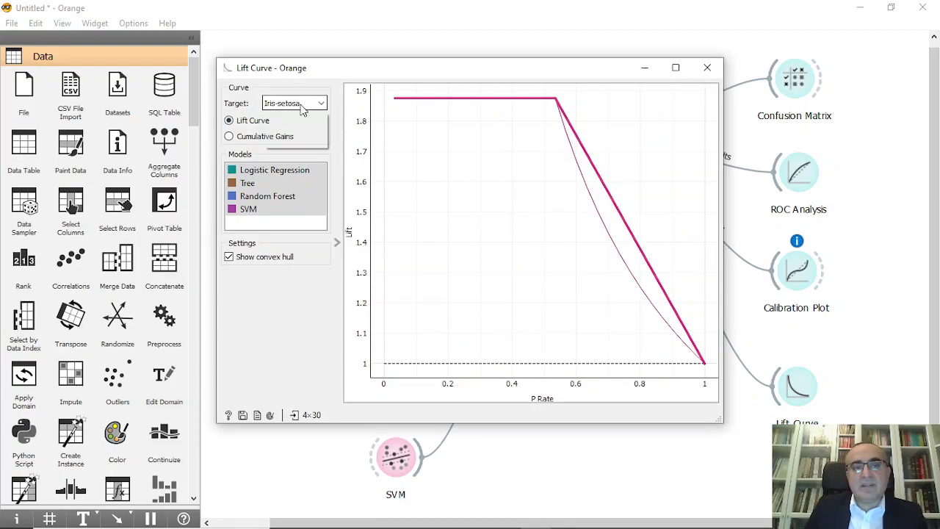
left_click(294, 103)
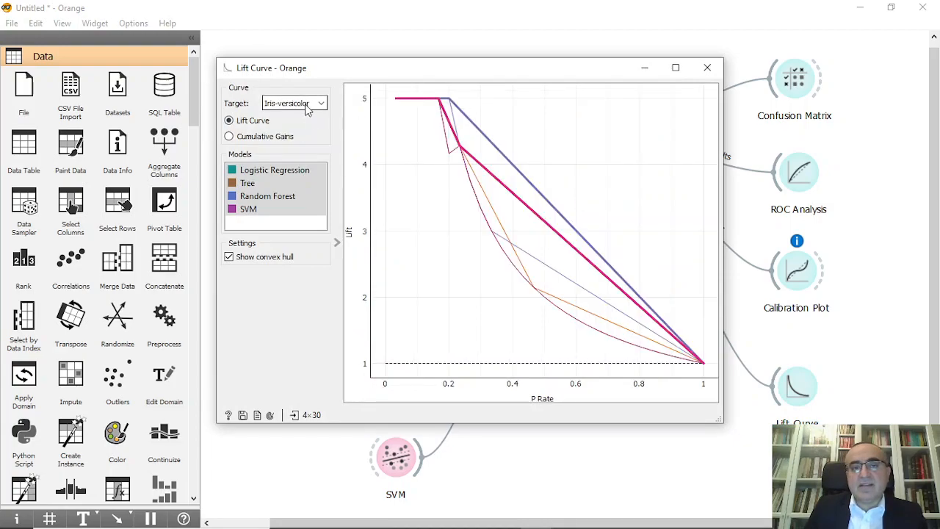
left_click(320, 103)
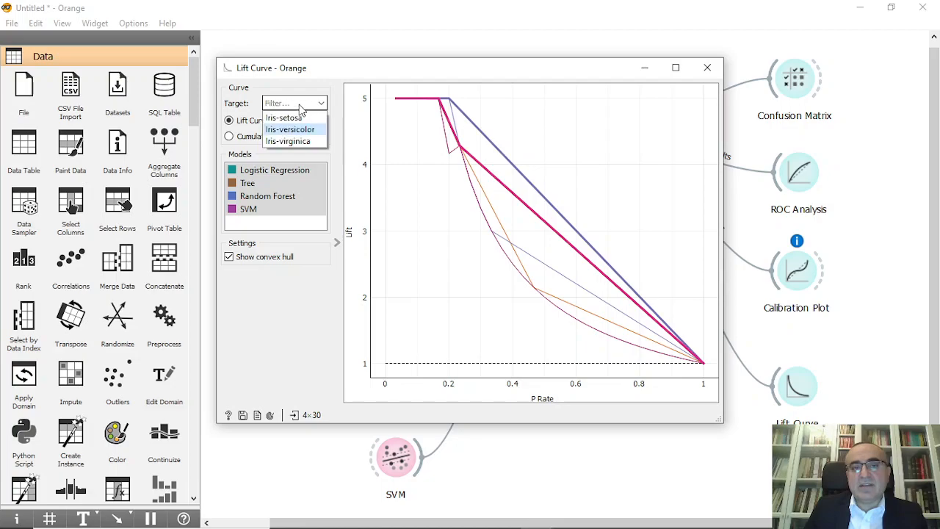
left_click(289, 140)
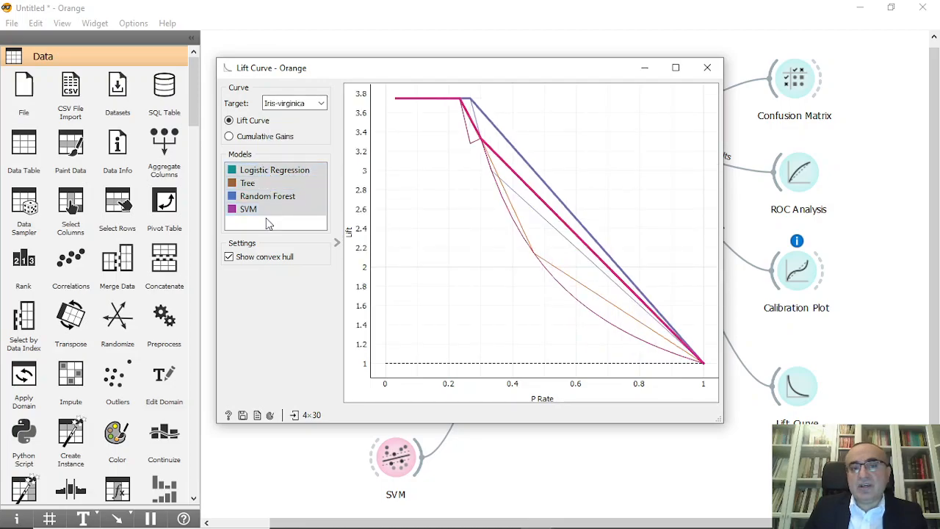
left_click(248, 209)
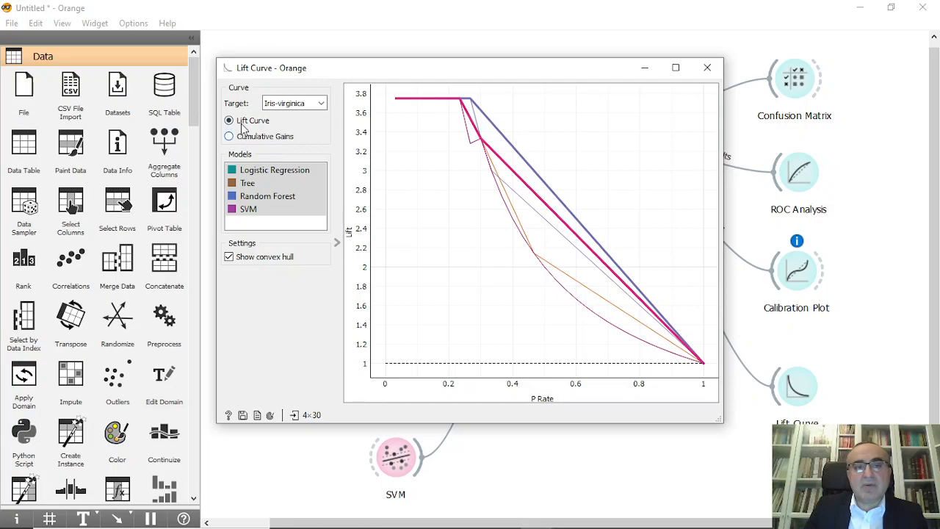
Show cumulative gains for Iris-versicolor and Iris-virginica, then close the Lift Curve window
left_click(229, 136)
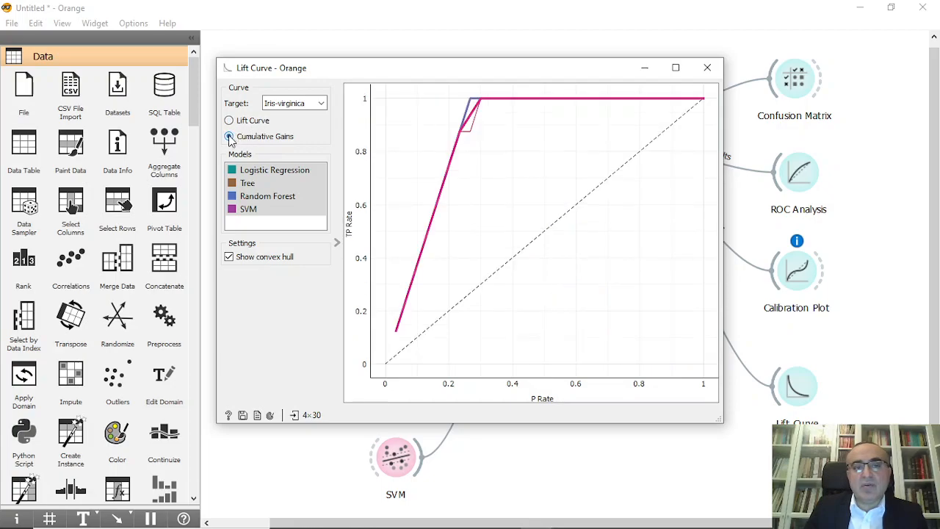
left_click(292, 103)
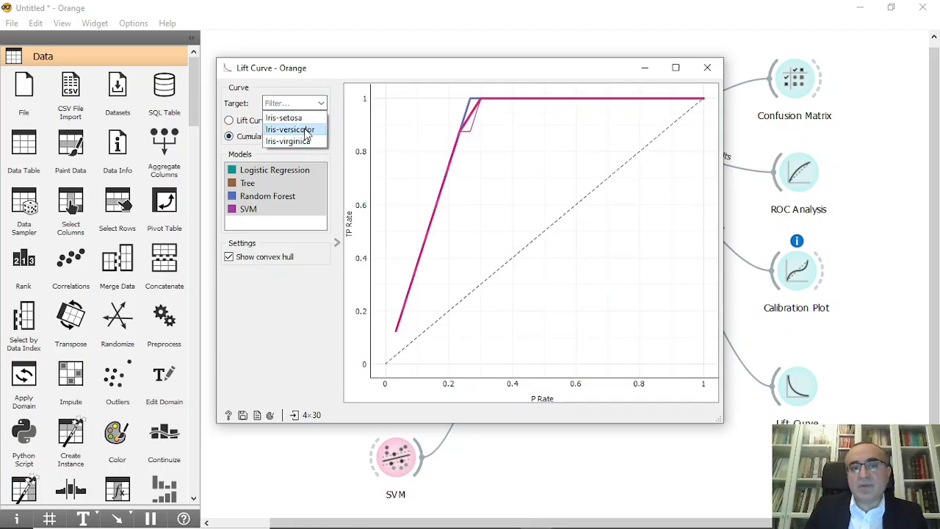
left_click(291, 129)
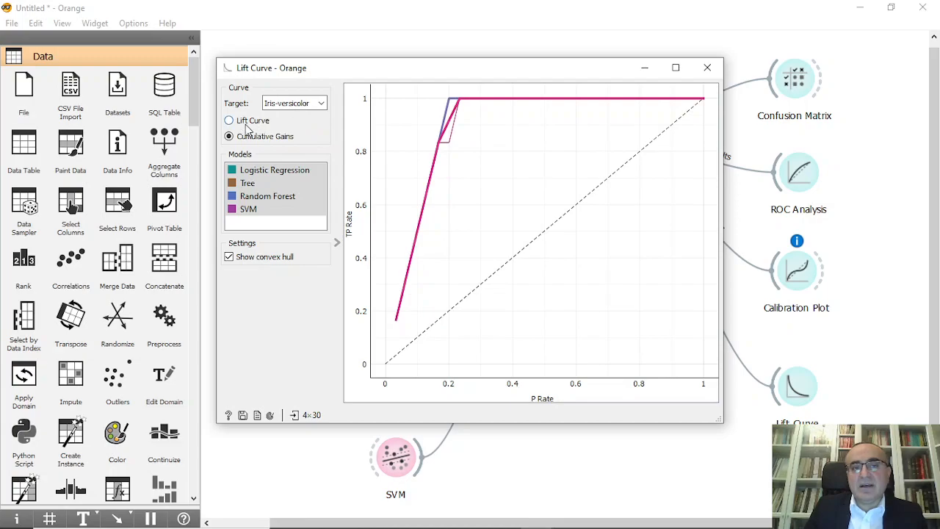
left_click(320, 103)
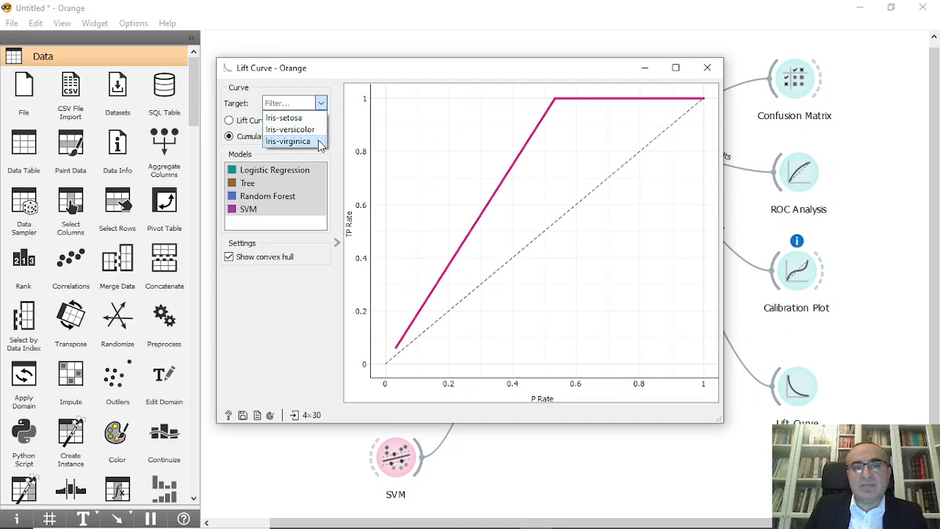
left_click(288, 141)
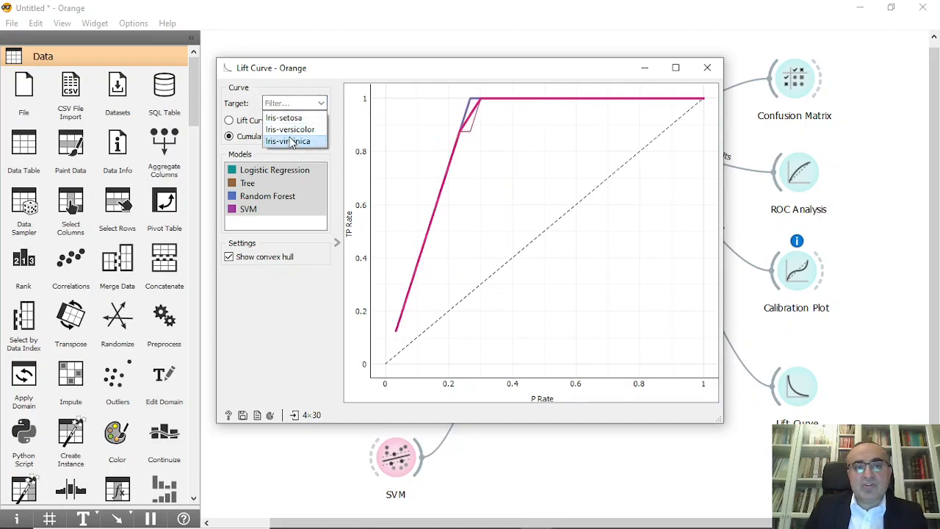
left_click(290, 130)
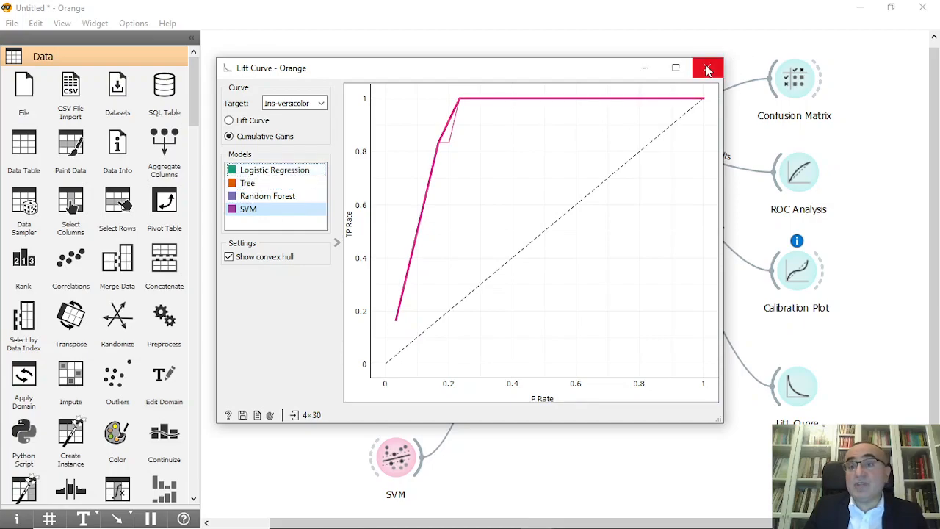
left_click(707, 67)
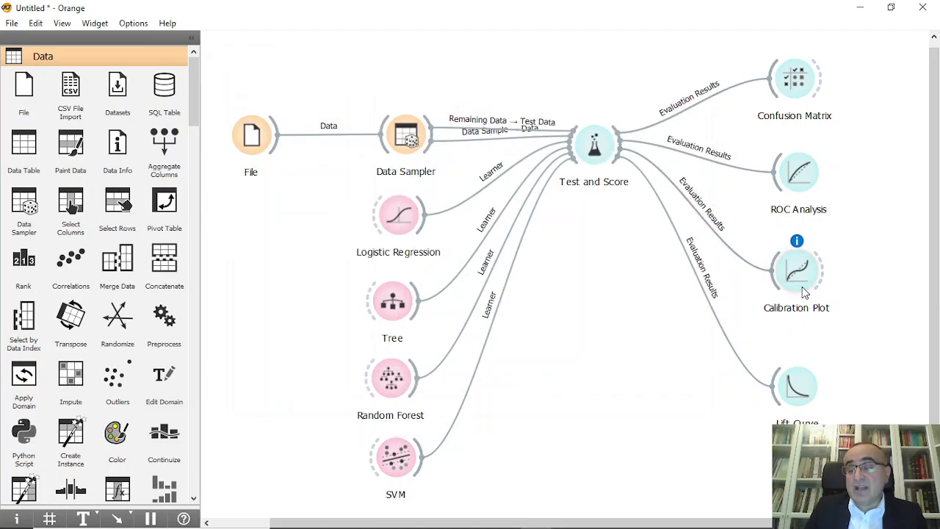